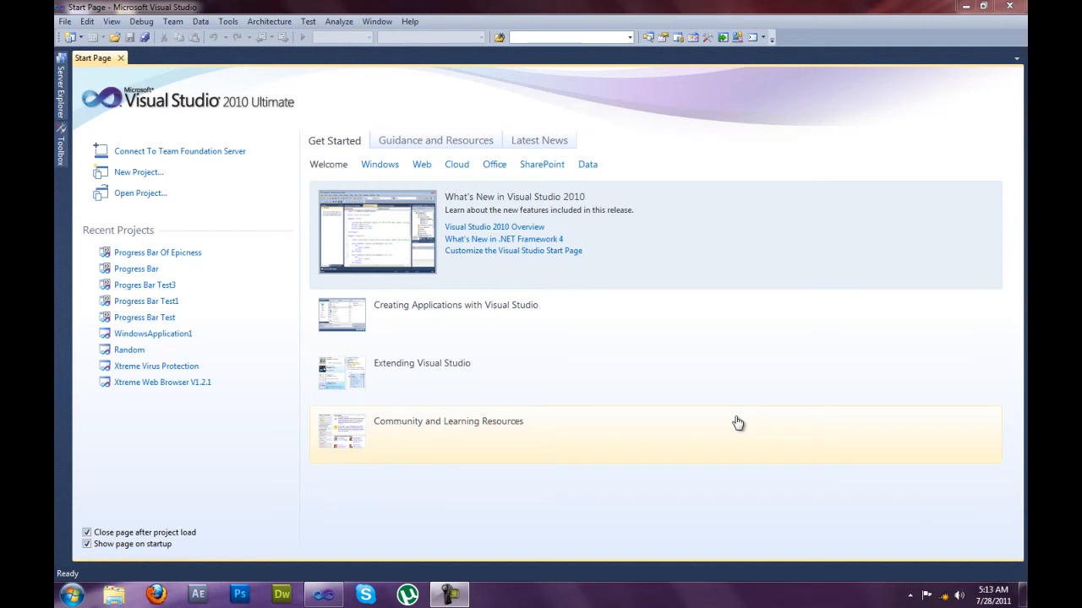
{"action": "mouse_move", "coordinate": [730, 413]}
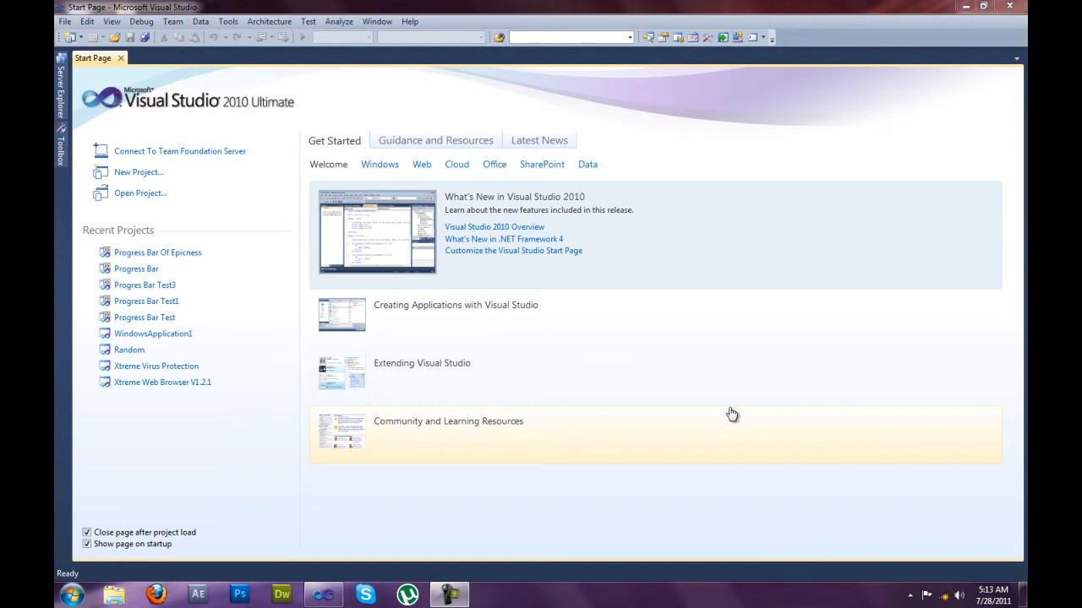
{"action": "mouse_move", "coordinate": [297, 103]}
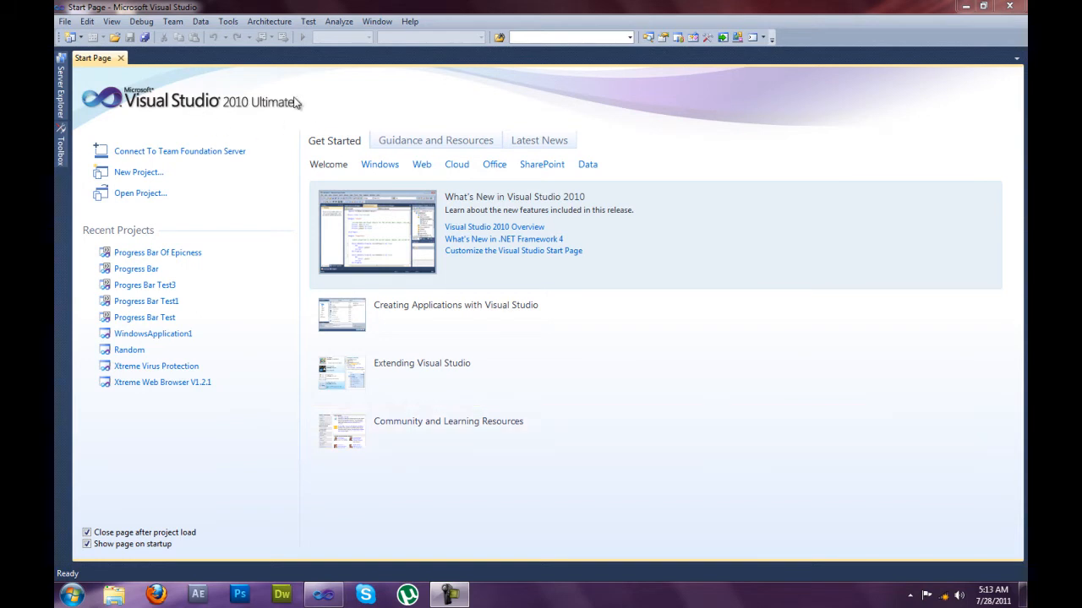
Create a new Visual Basic Windows Forms Application project named Progressbar123.
{"action": "left_click", "coordinate": [62, 20]}
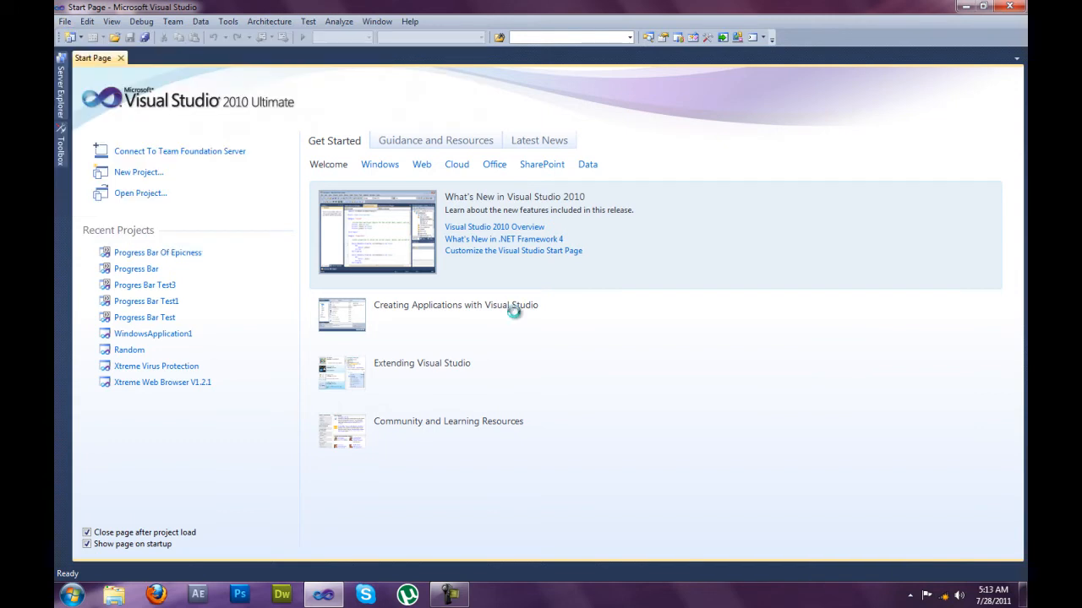
{"action": "mouse_move", "coordinate": [453, 210]}
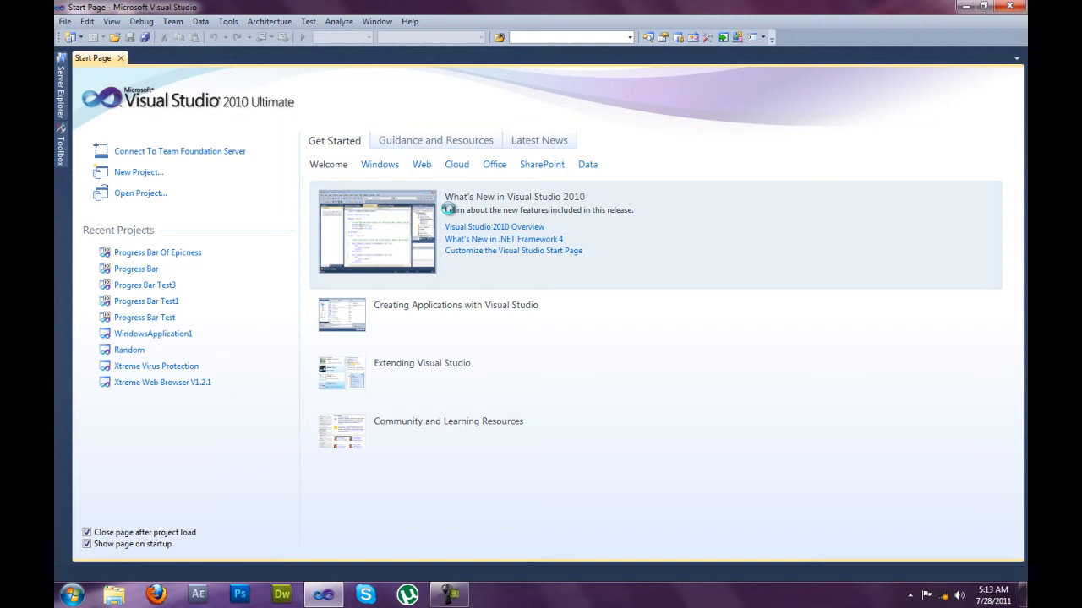
{"action": "left_click", "coordinate": [139, 172]}
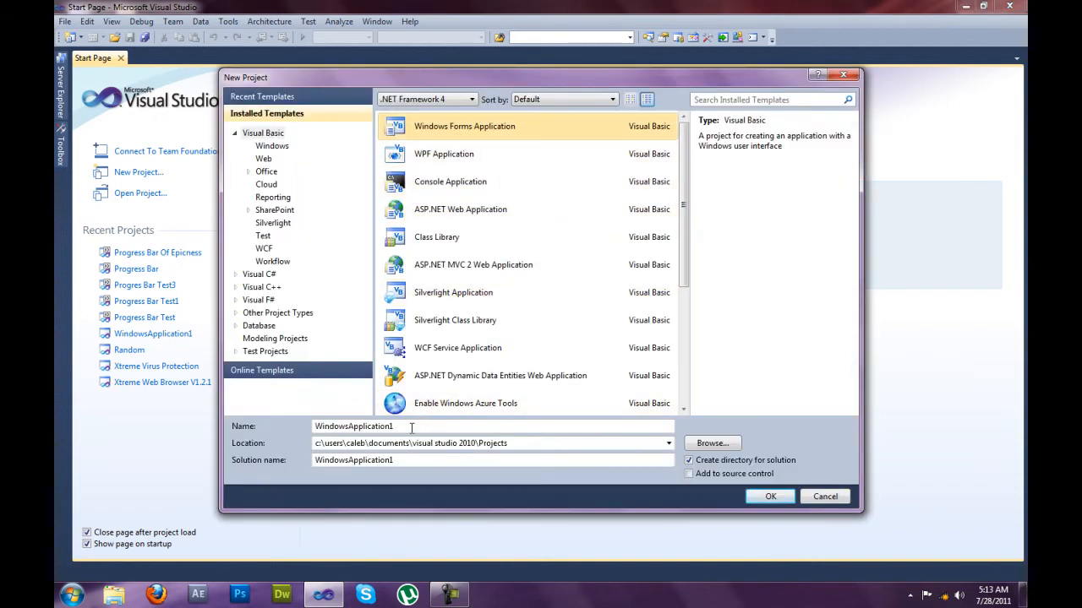
{"action": "triple_click", "coordinate": [353, 426]}
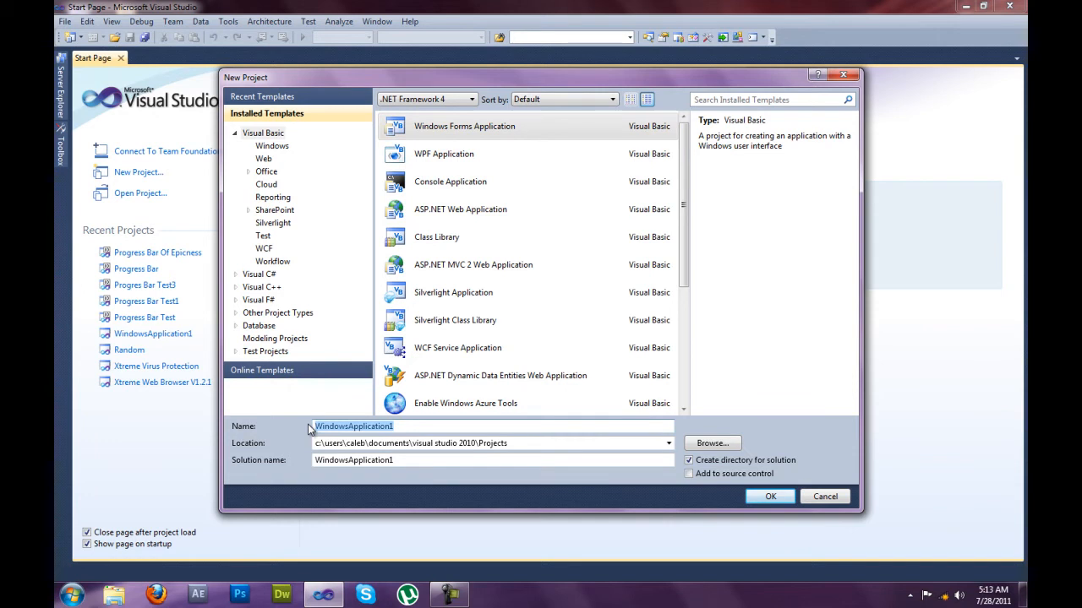
{"action": "type", "text": "Progressbar123"}
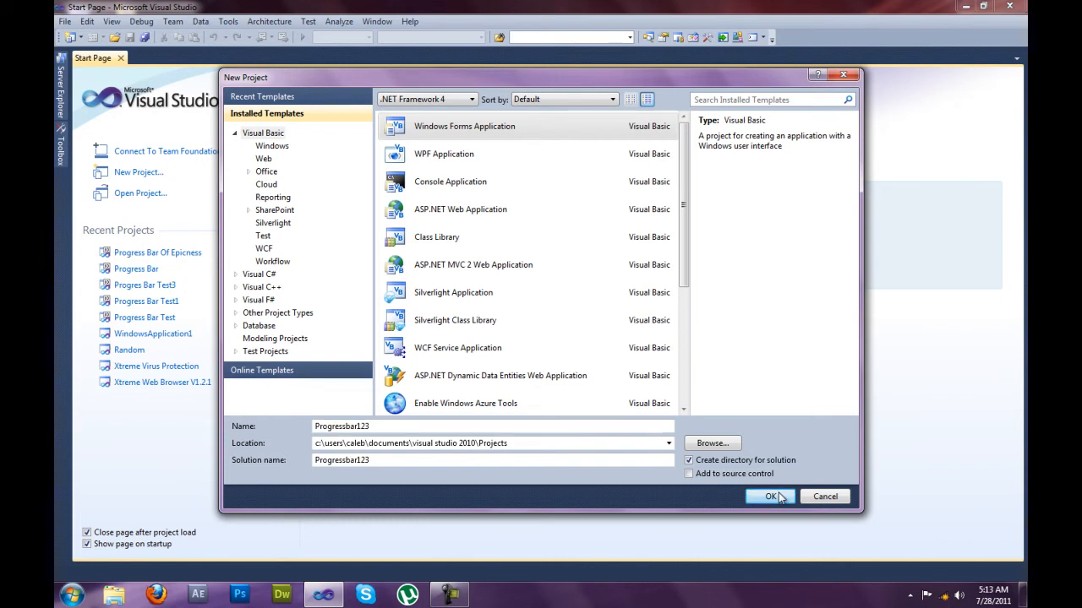
{"action": "left_click", "coordinate": [767, 497]}
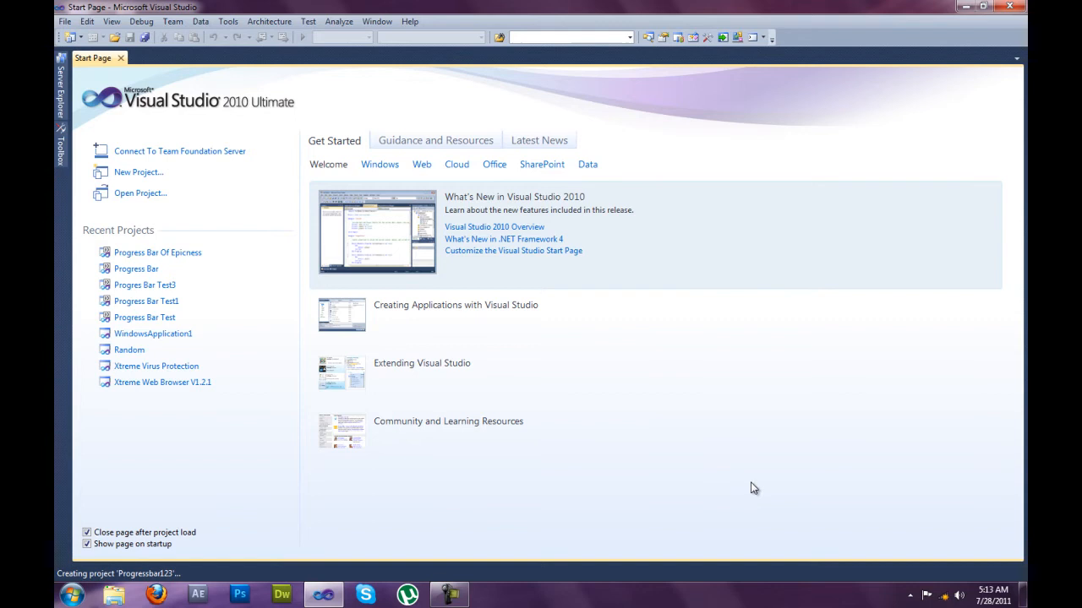
{"action": "mouse_move", "coordinate": [650, 392]}
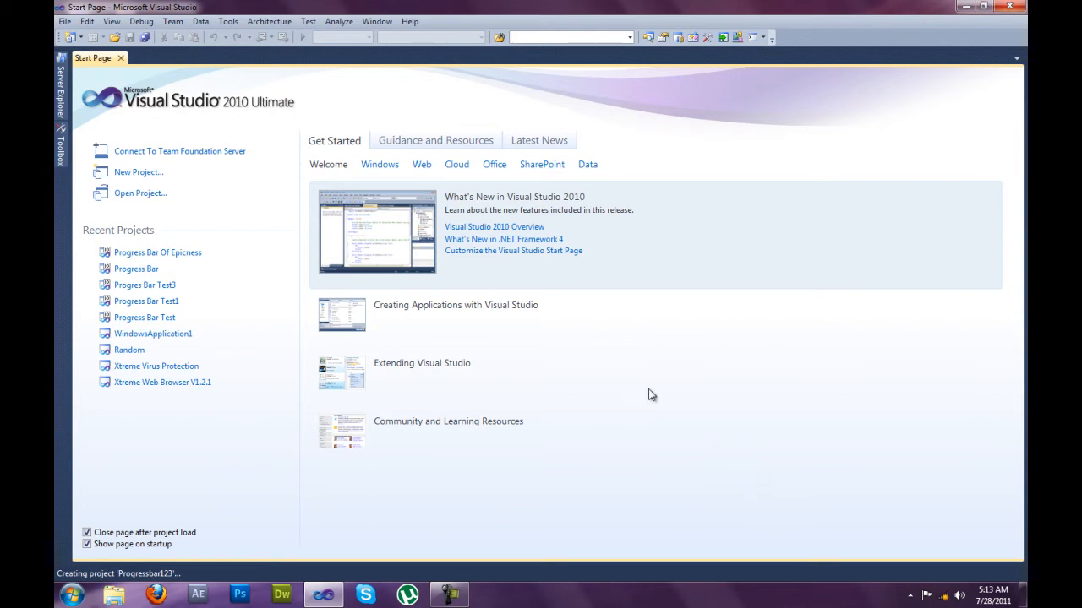
{"action": "mouse_move", "coordinate": [612, 382]}
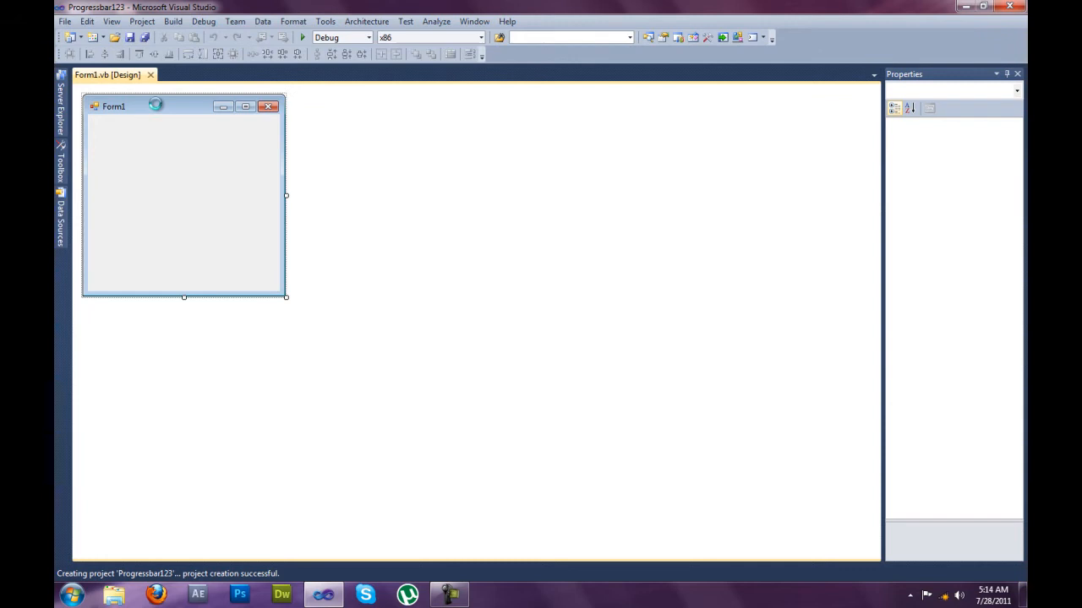
Enlarge Form1 by its corner handle and set its Text property to 'Progress Bar'.
{"action": "left_click", "coordinate": [183, 203]}
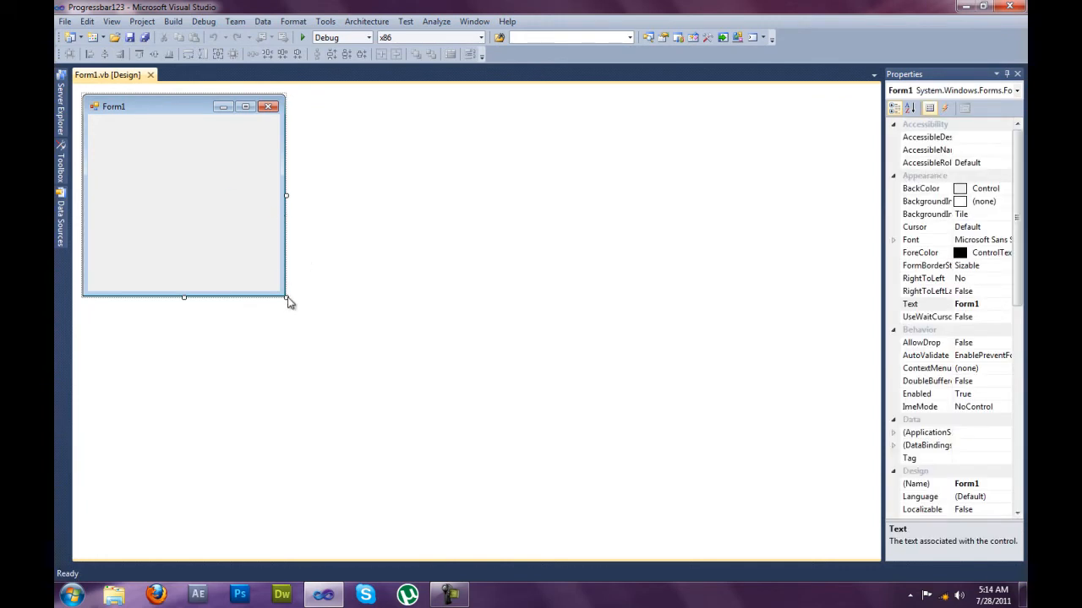
{"action": "mouse_move", "coordinate": [319, 311]}
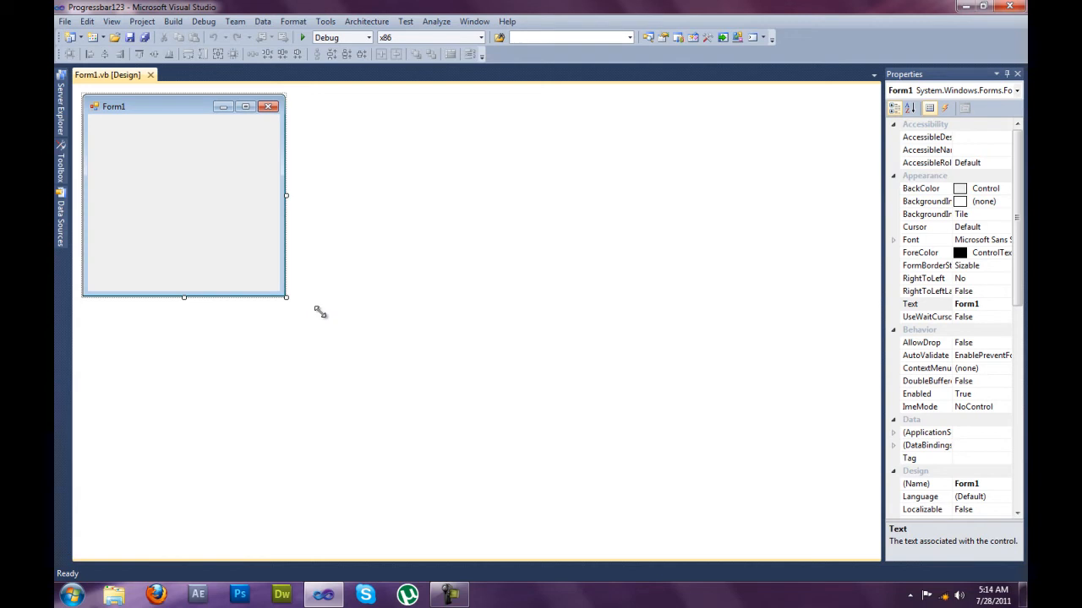
{"action": "left_click_drag", "start_coordinate": [286, 296], "coordinate": [307, 301]}
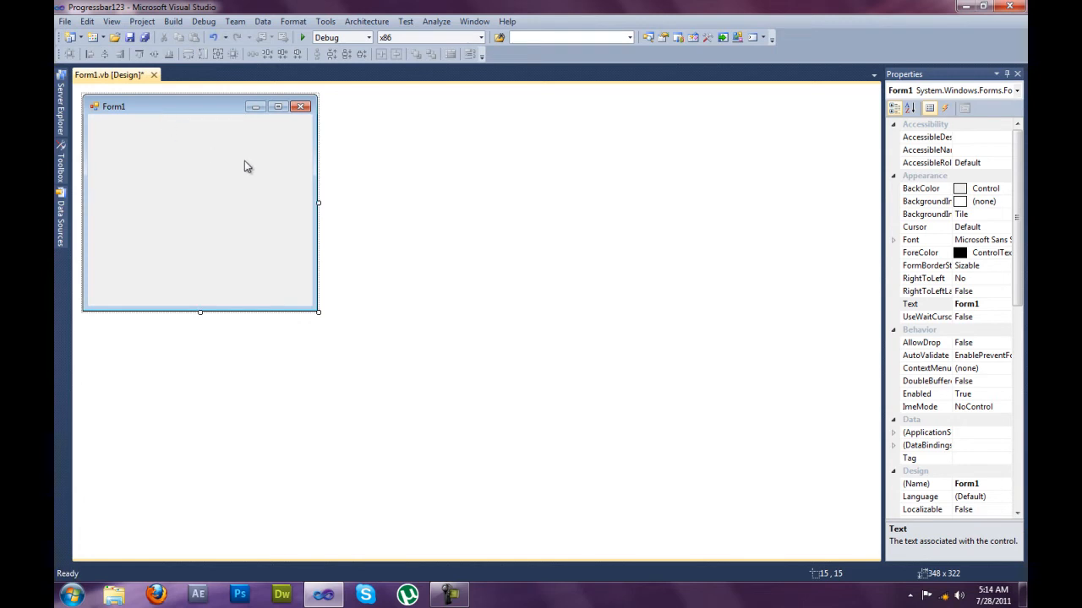
{"action": "mouse_move", "coordinate": [991, 313]}
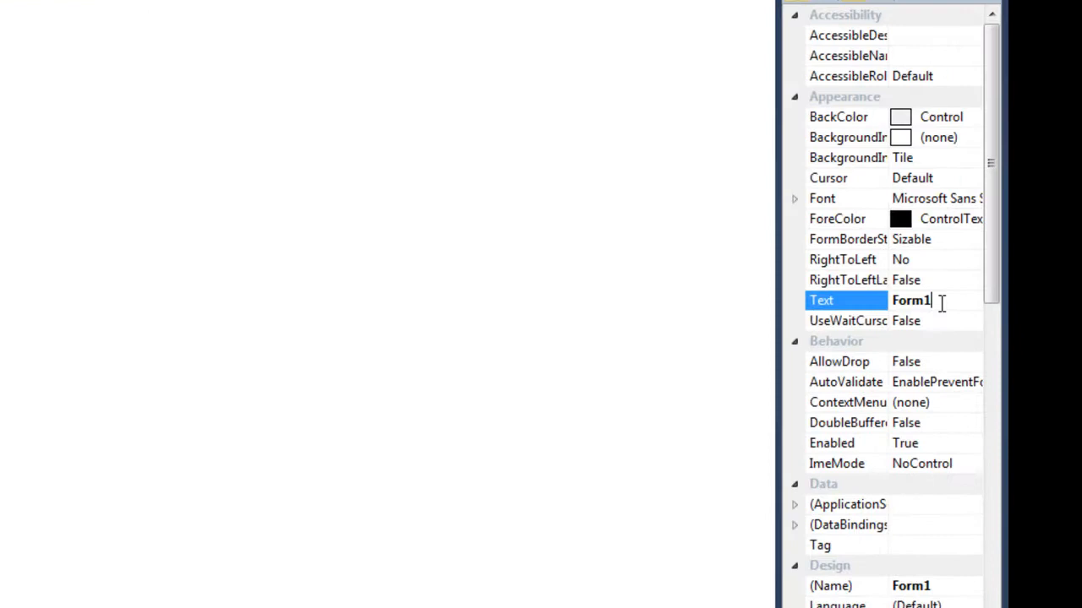
{"action": "type", "text": "P"}
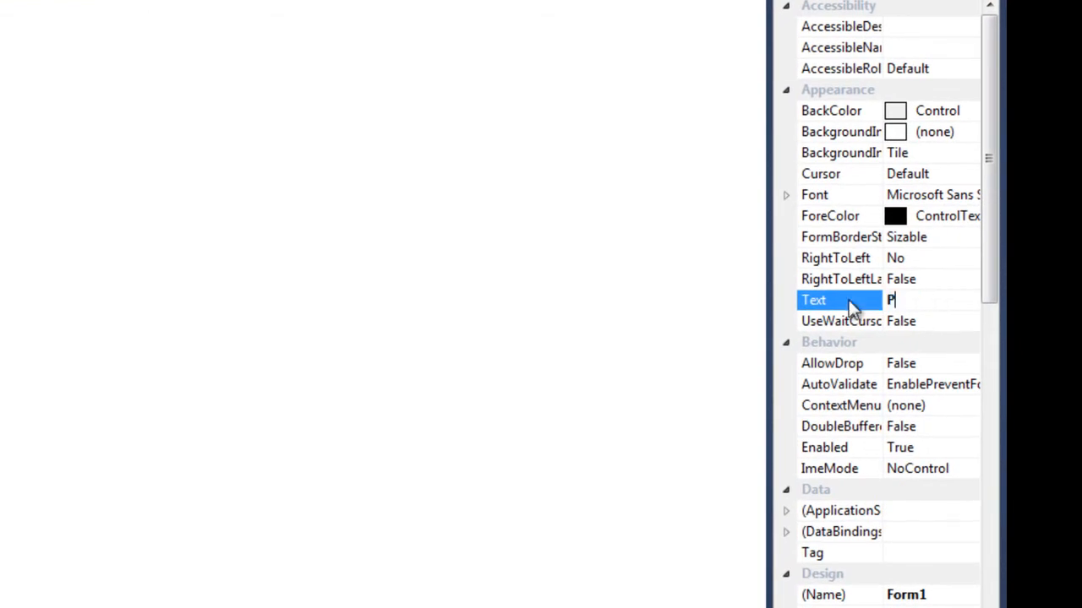
{"action": "type", "text": "rogress"}
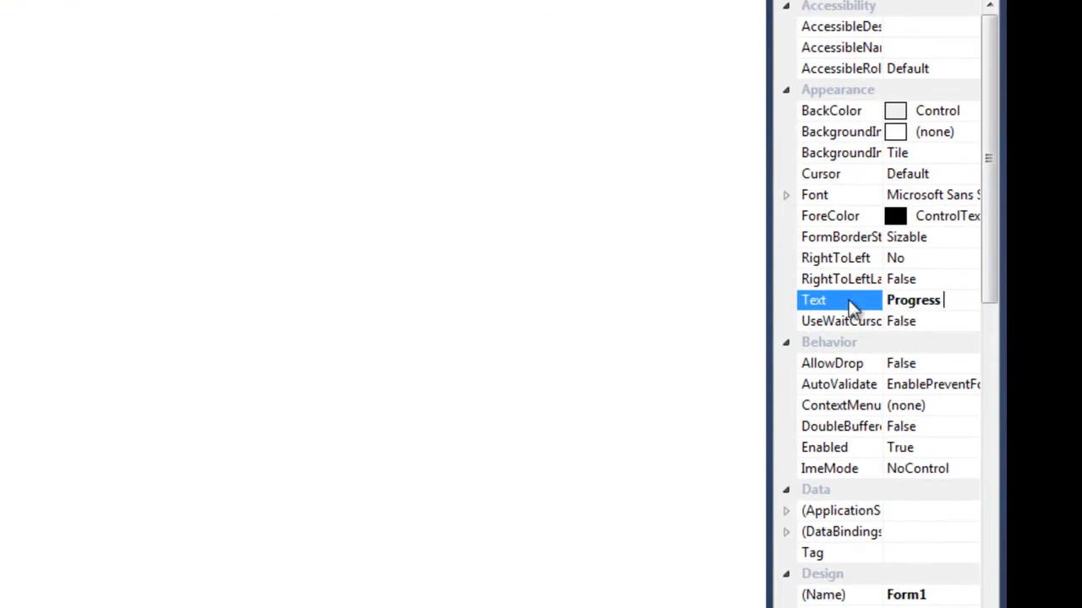
{"action": "type", "text": "Bar"}
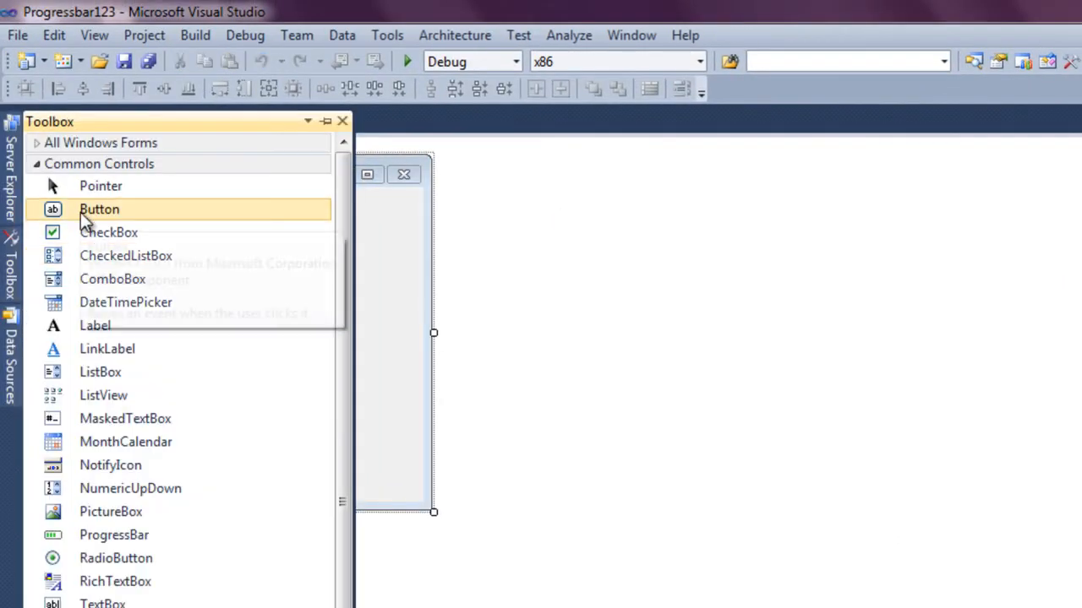
{"action": "mouse_move", "coordinate": [100, 209]}
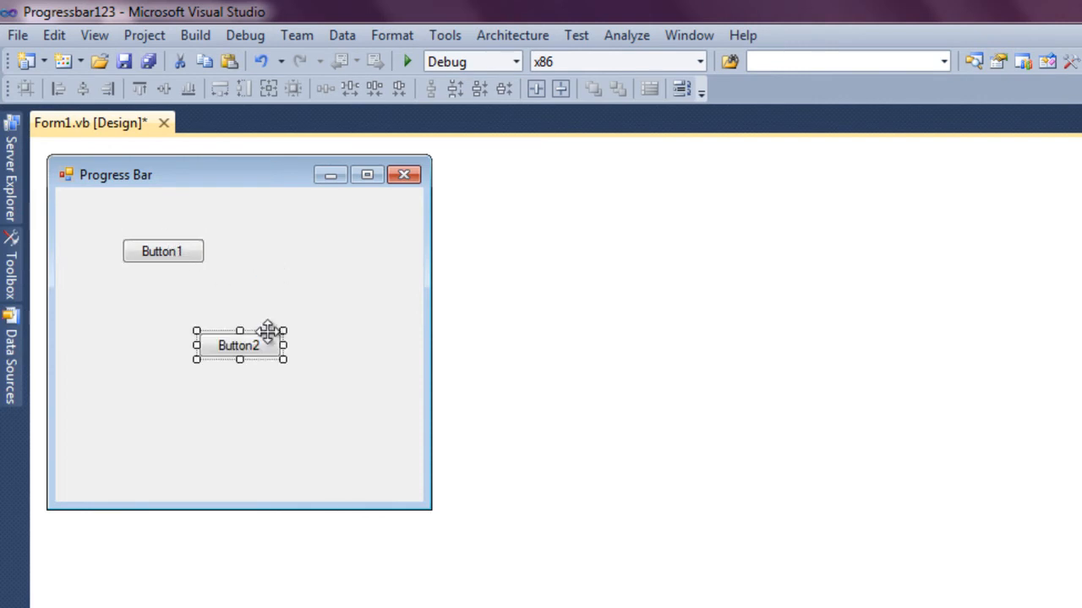
Position two buttons at the top of the form and caption them Start and Stop.
{"action": "left_click_drag", "start_coordinate": [240, 345], "coordinate": [306, 250]}
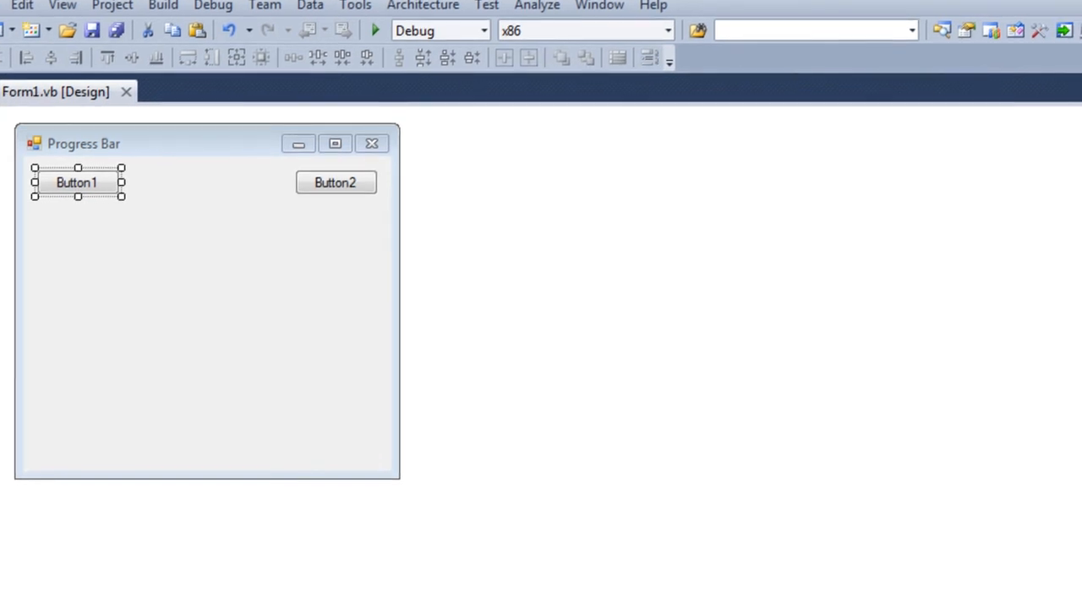
{"action": "type", "text": "Start"}
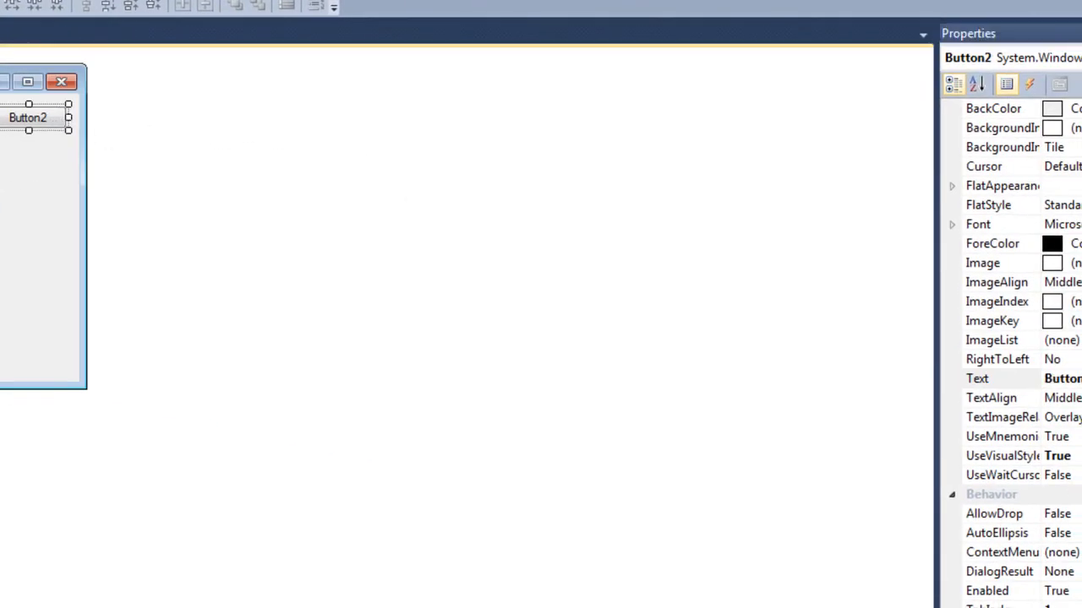
{"action": "left_click", "coordinate": [977, 379]}
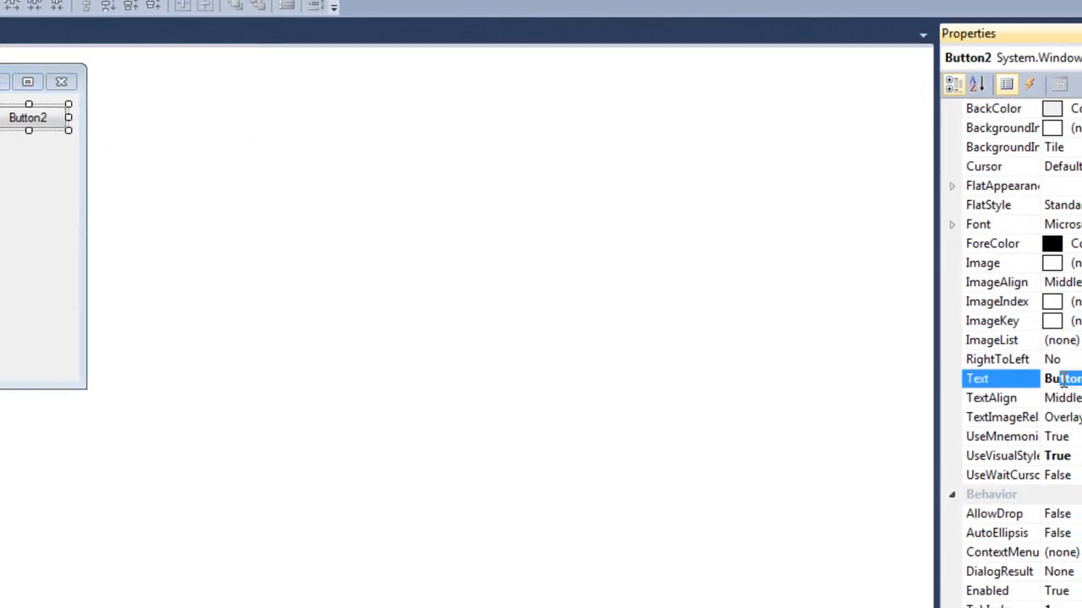
{"action": "type", "text": "S"}
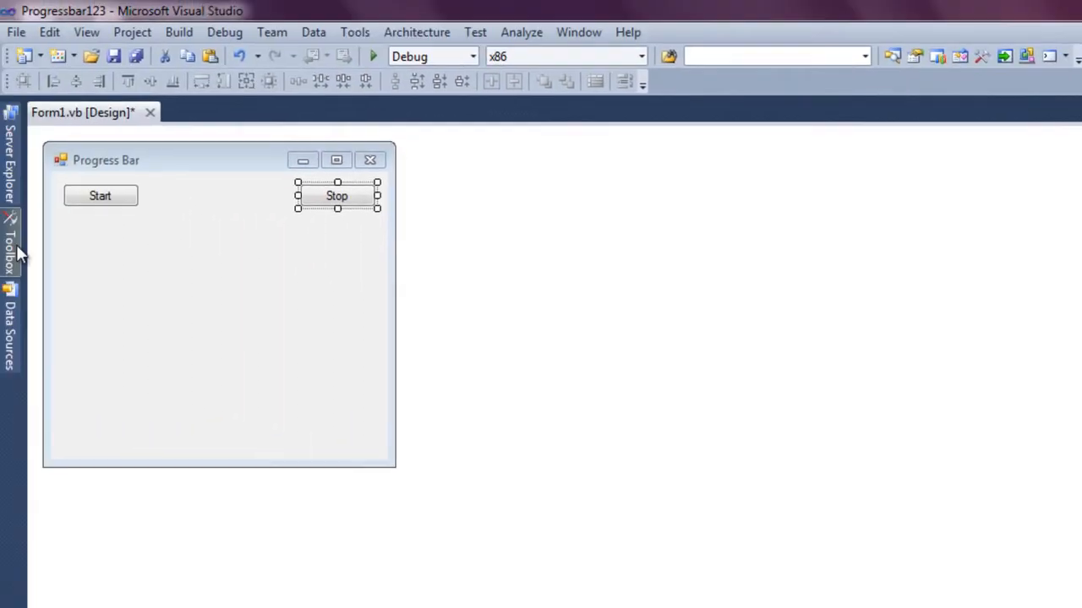
Place a ProgressBar beneath the buttons and drag the form's bottom edge up to fit.
{"action": "left_click", "coordinate": [10, 254]}
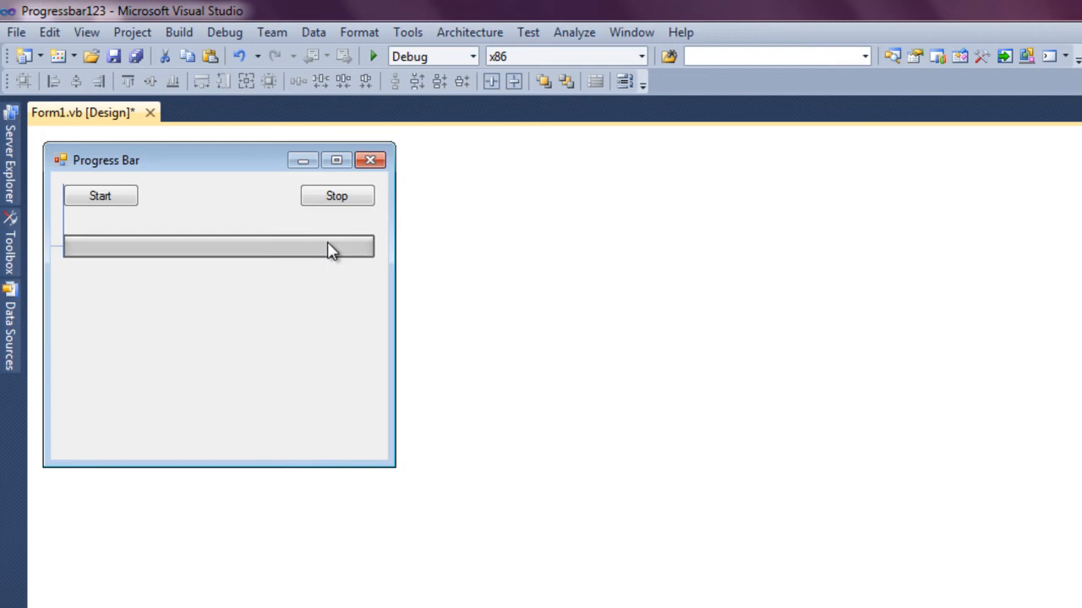
{"action": "left_click", "coordinate": [220, 245]}
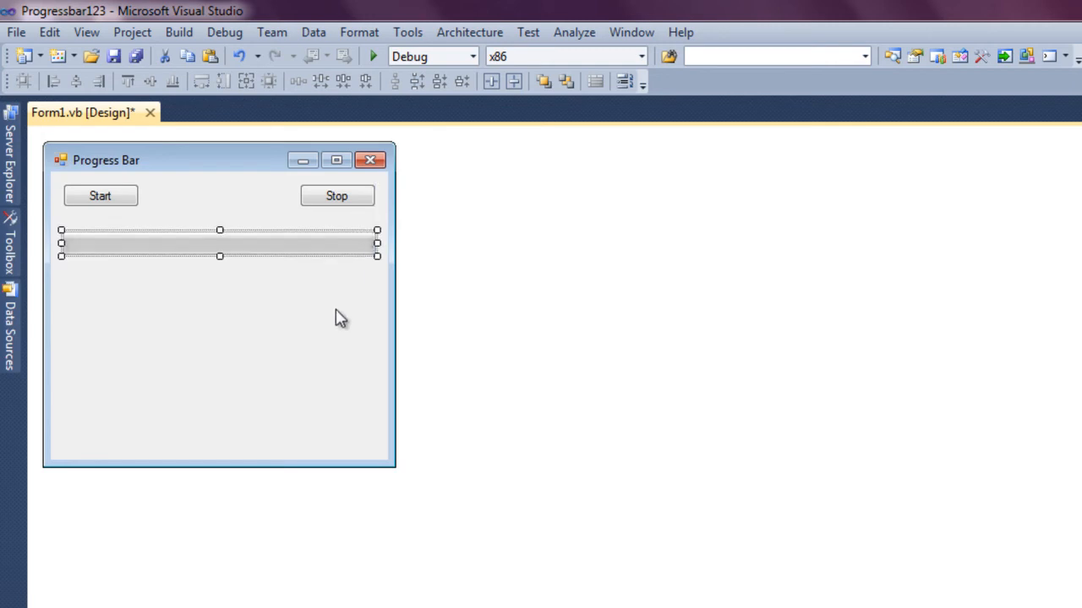
{"action": "left_click_drag", "start_coordinate": [218, 466], "coordinate": [227, 291]}
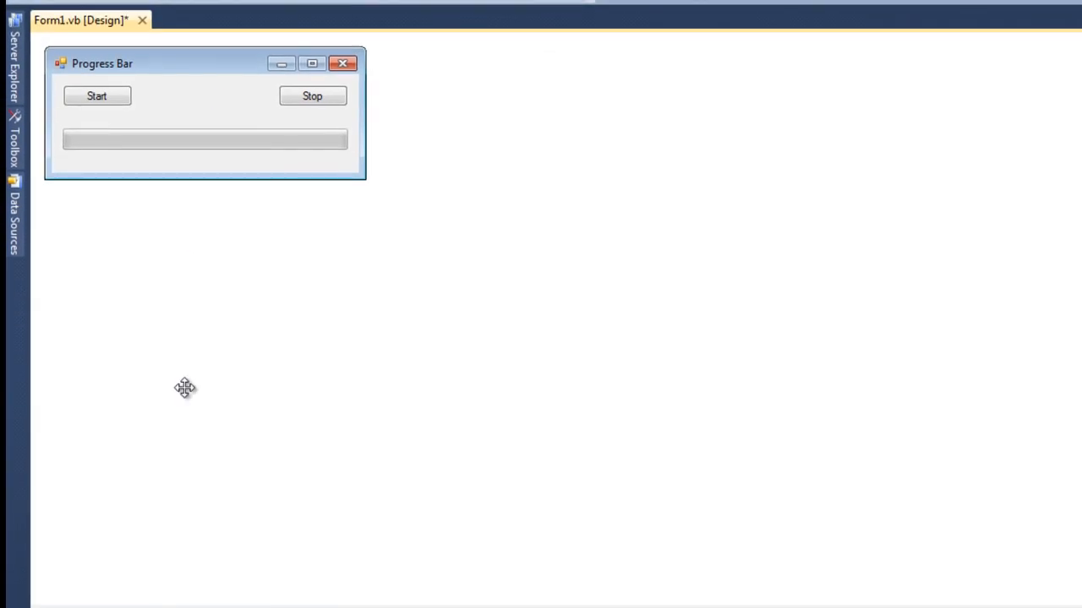
{"action": "mouse_move", "coordinate": [118, 95]}
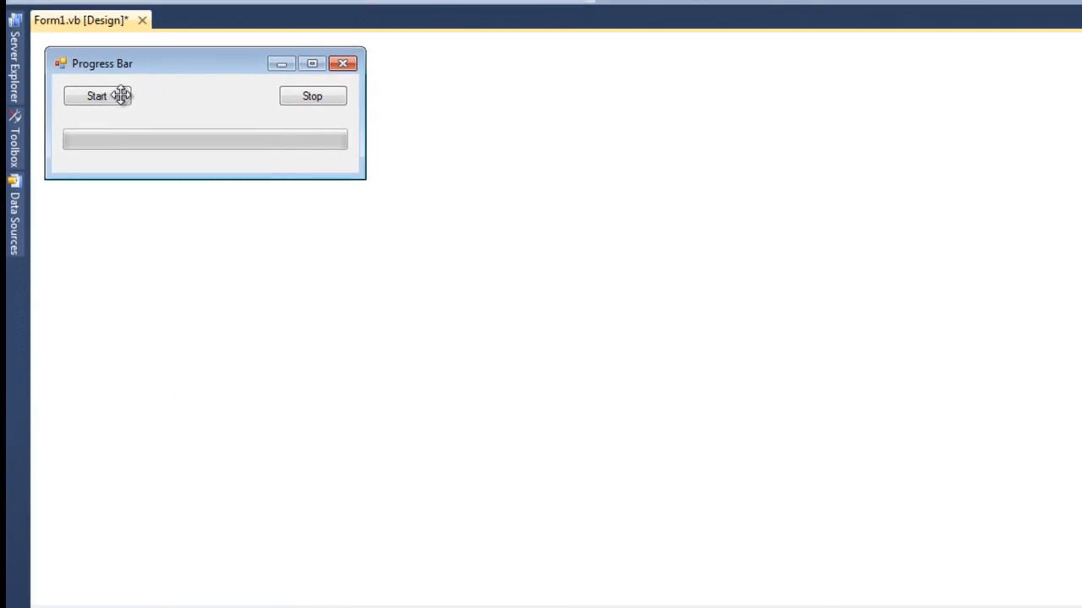
{"action": "left_click", "coordinate": [94, 95]}
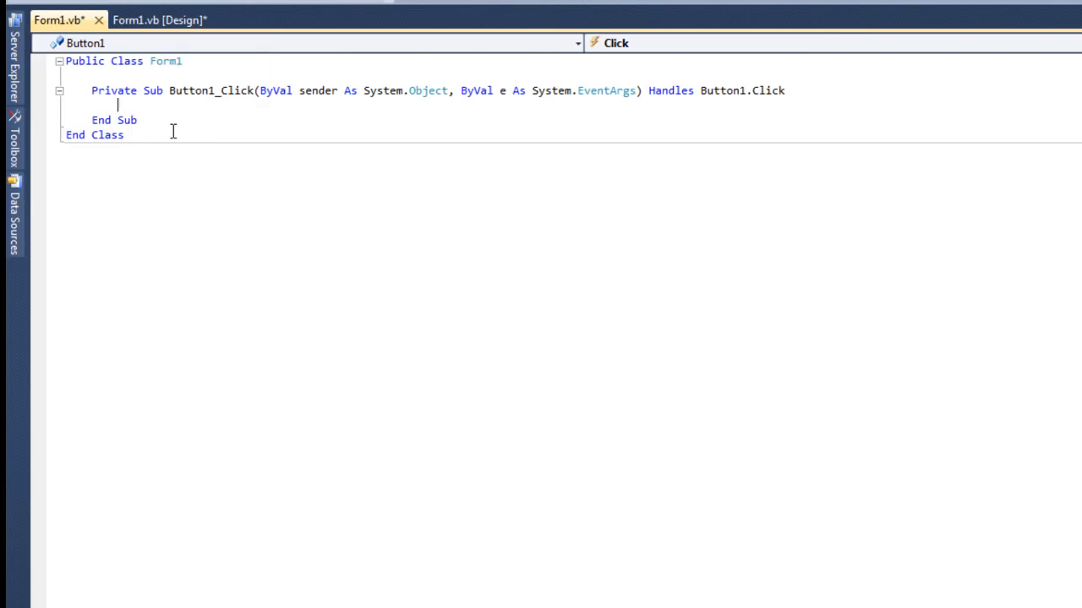
Write Timer1.Start() in Button1_Click and return to the designer.
{"action": "type", "text": "timer1.Start("}
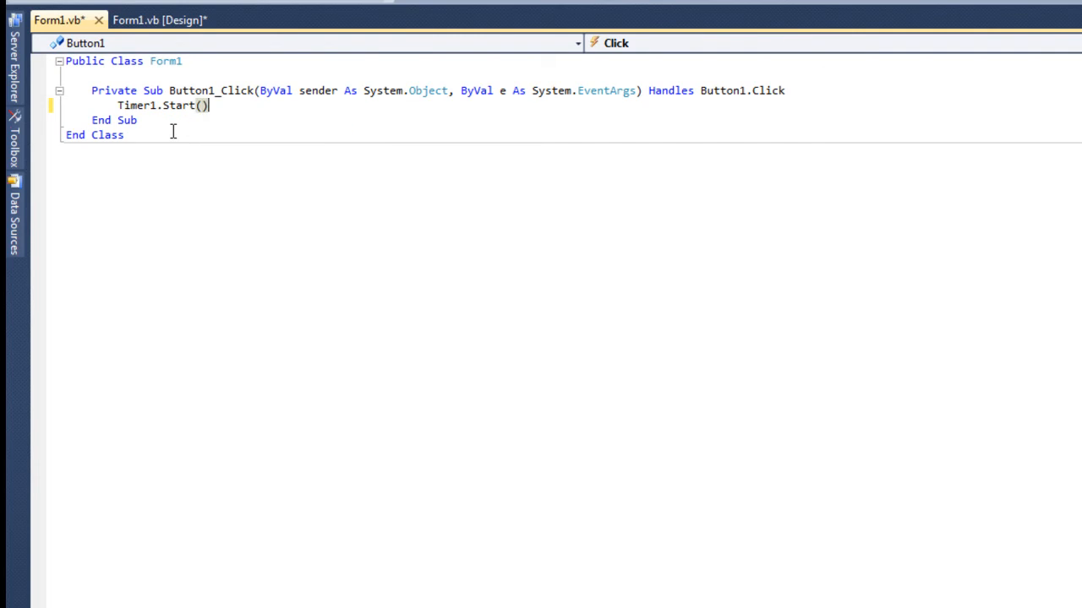
{"action": "left_click", "coordinate": [162, 20]}
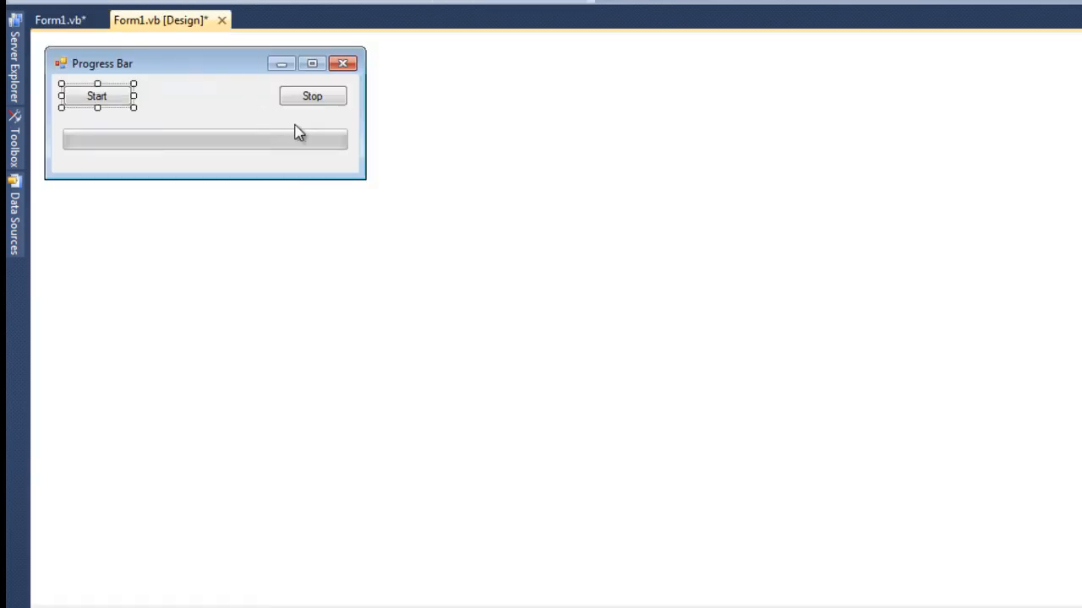
Write Timer1.Stop() in the Stop button's Button2_Click handler and return to the designer.
{"action": "double_click", "coordinate": [312, 95]}
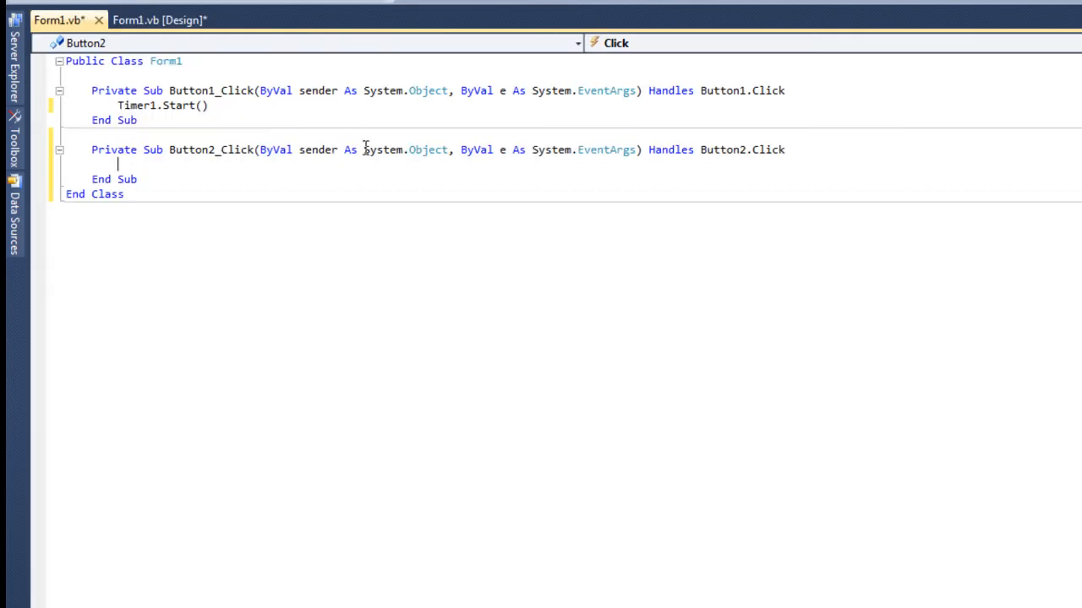
{"action": "type", "text": "t"}
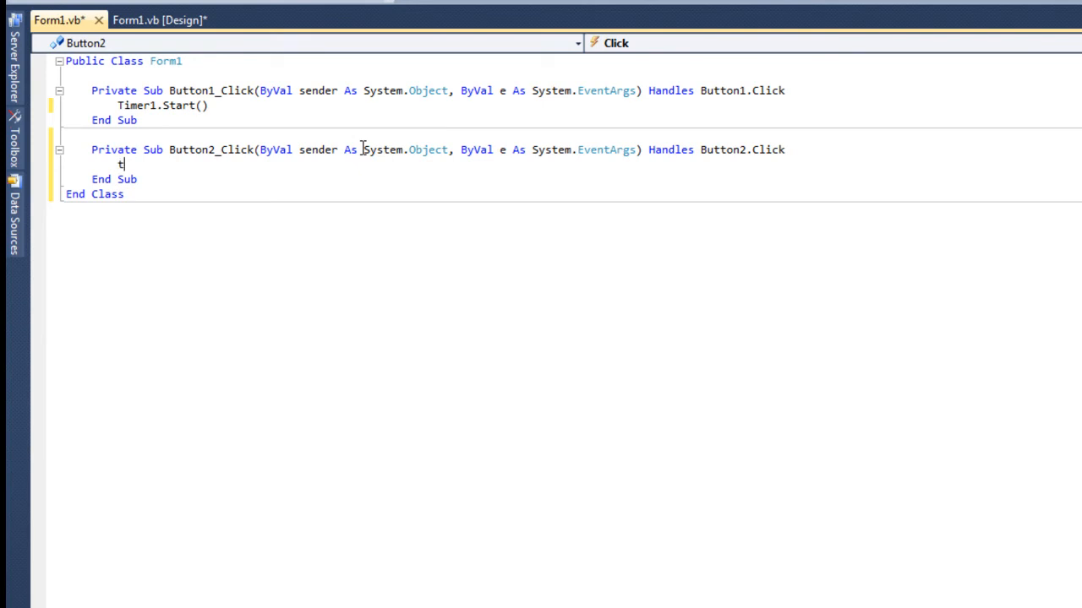
{"action": "type", "text": "imer1.st"}
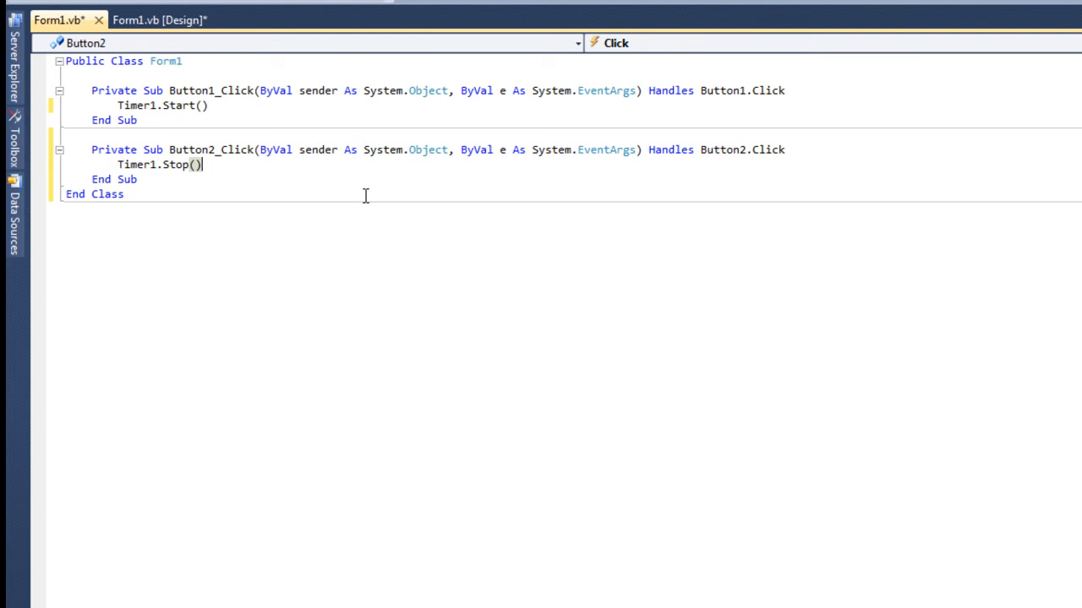
{"action": "left_click", "coordinate": [155, 20]}
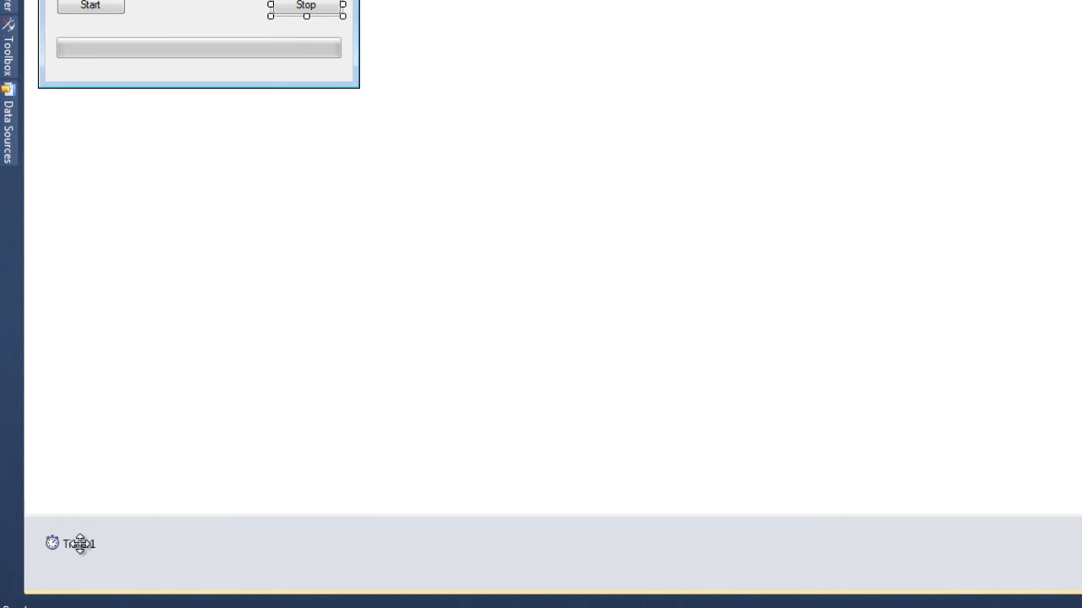
Write ProgressBar1.Increment(+2) in Timer1's Tick handler.
{"action": "double_click", "coordinate": [74, 544]}
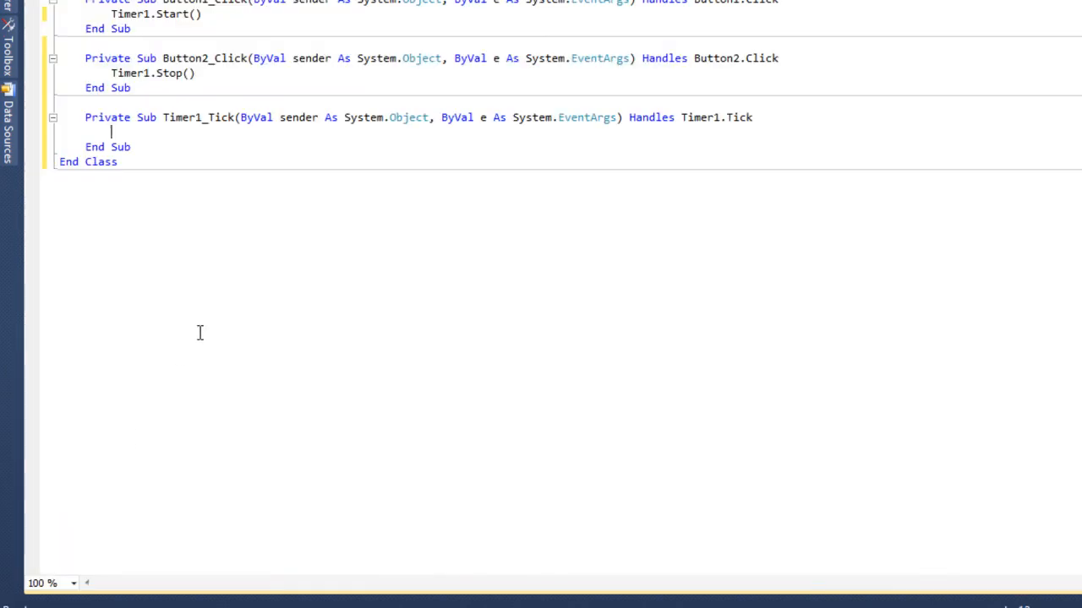
{"action": "type", "text": "progre"}
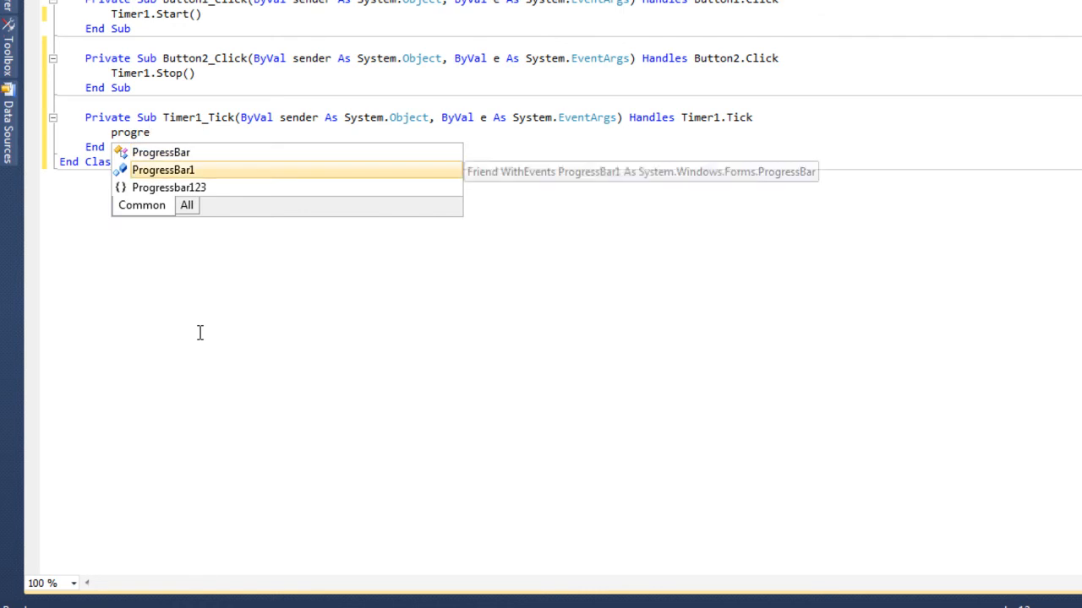
{"action": "type", "text": "ProgressBar1."}
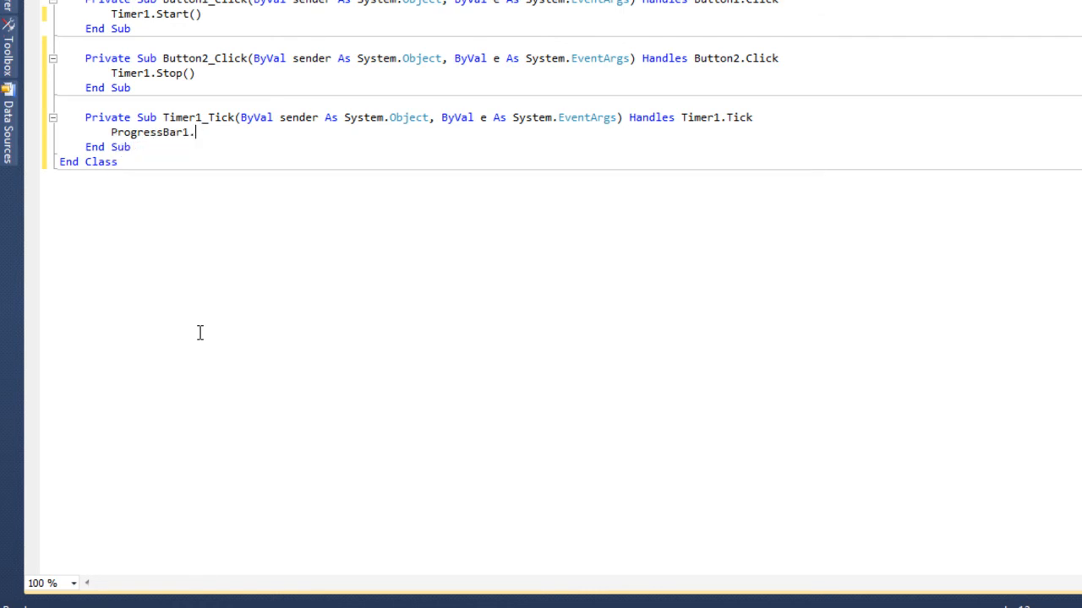
{"action": "type", "text": "i"}
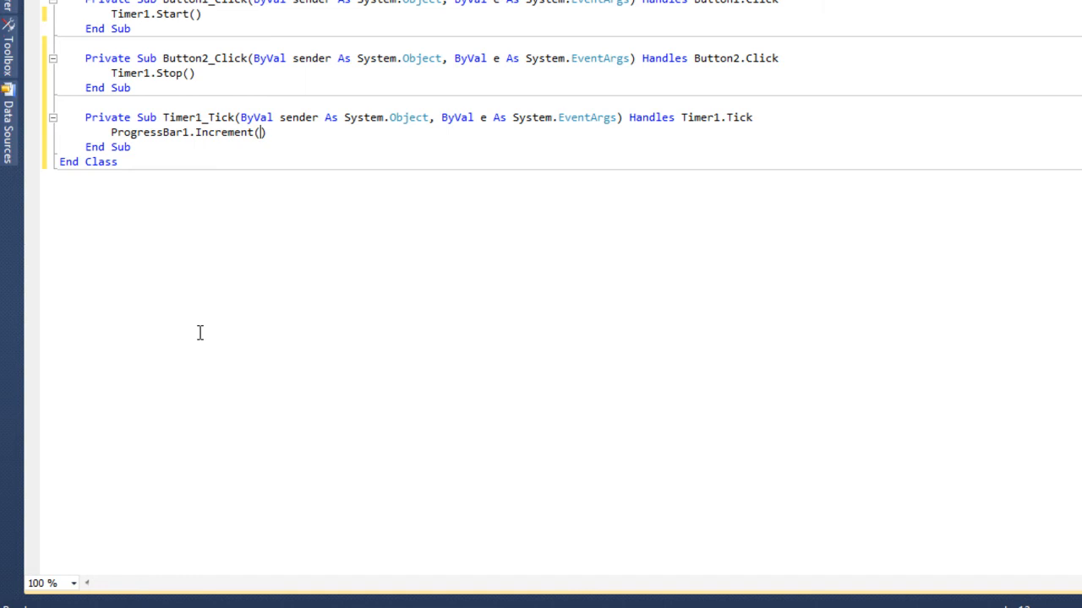
{"action": "type", "text": "+1"}
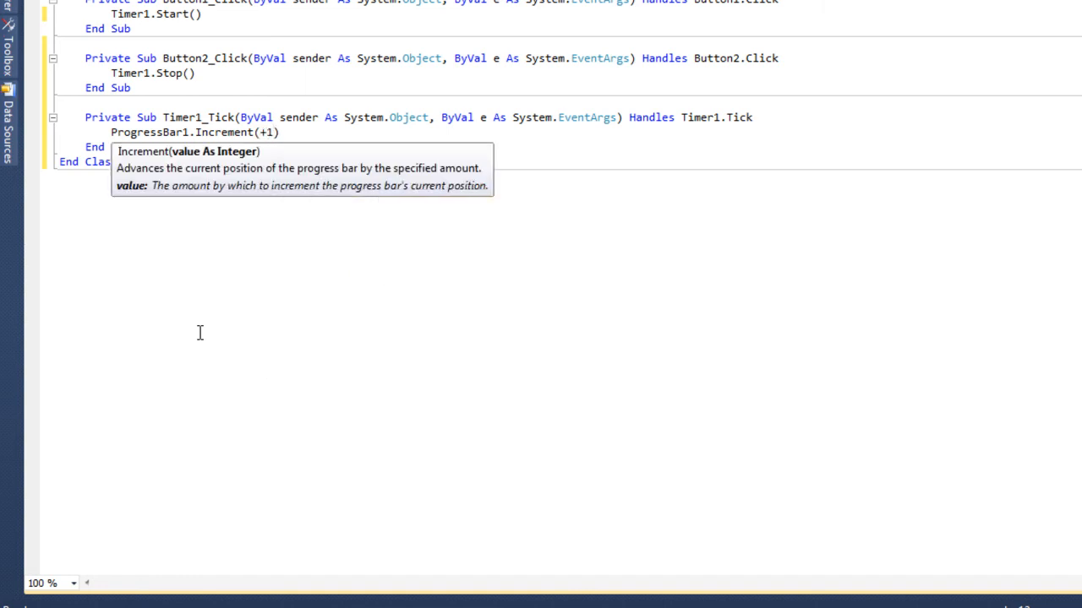
{"action": "mouse_move", "coordinate": [285, 133]}
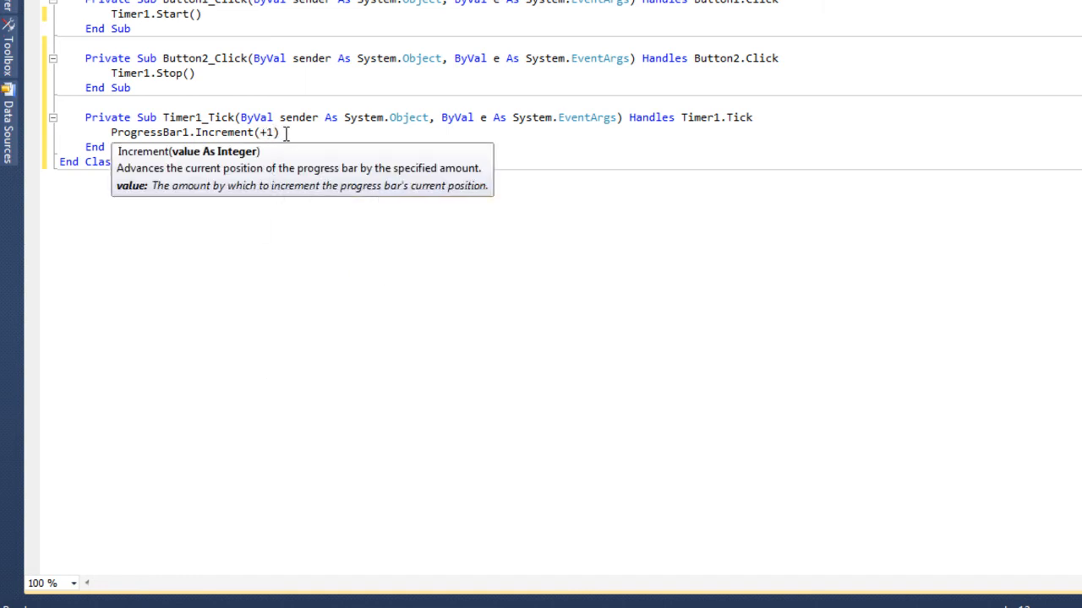
{"action": "key", "text": "Backspace"}
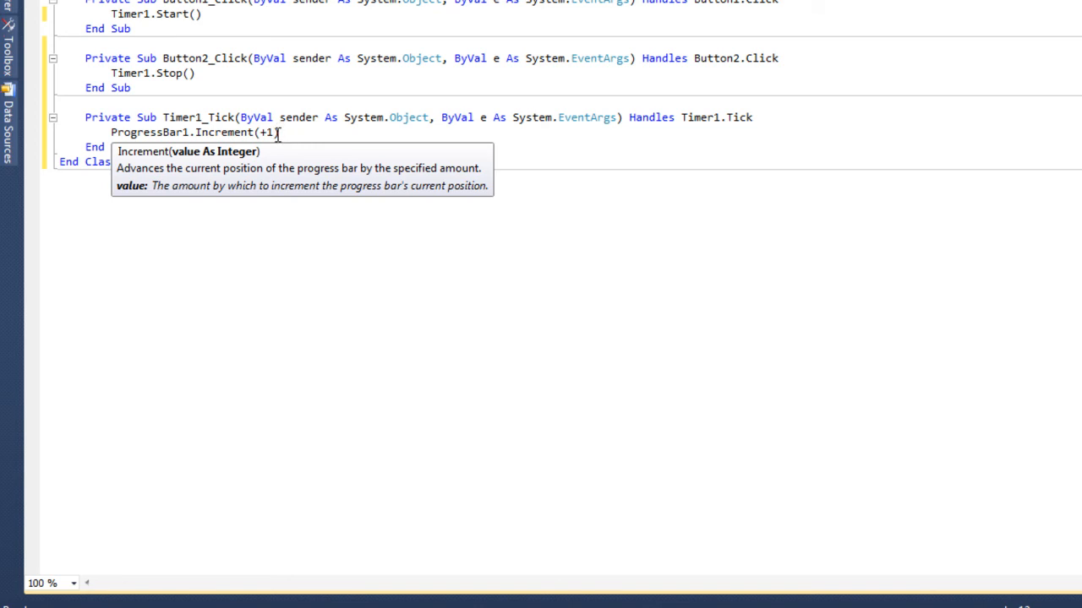
{"action": "type", "text": ")"}
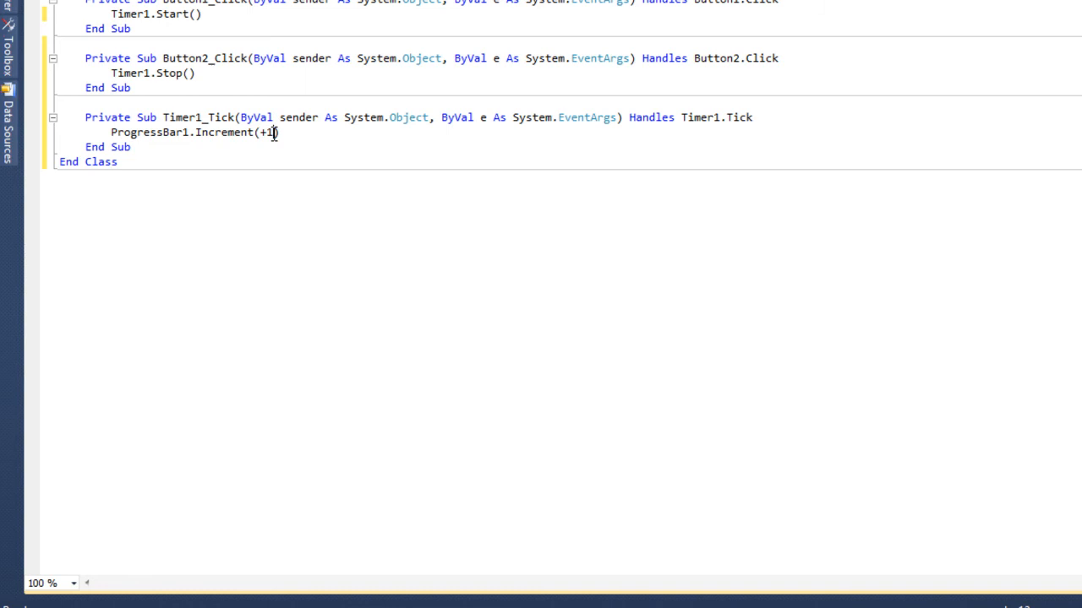
{"action": "type", "text": "2"}
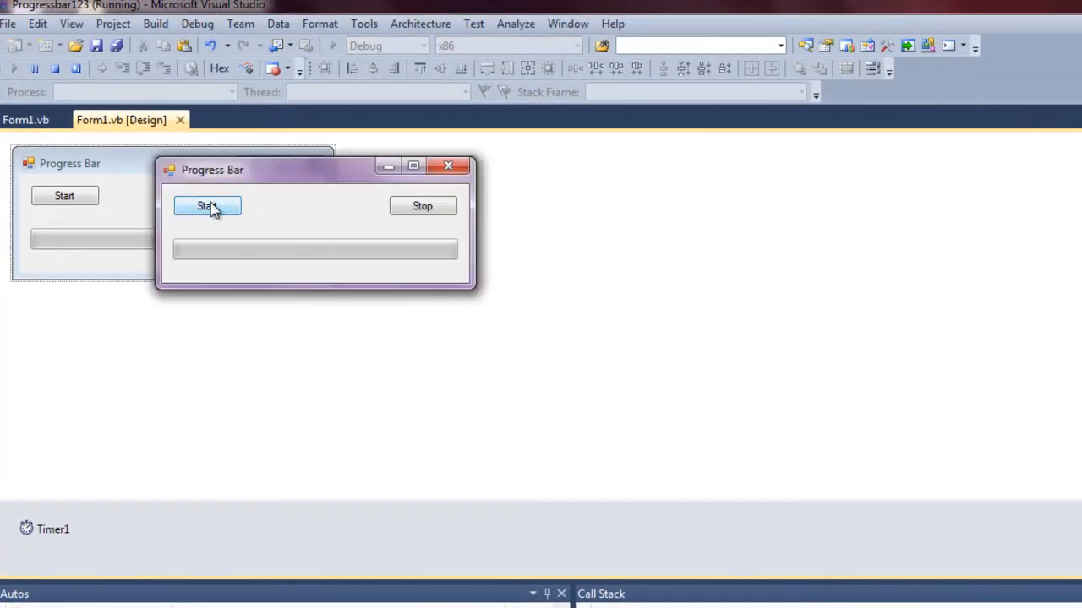
Start the progress bar in the running form, then shut the window with its red X.
{"action": "left_click", "coordinate": [206, 206]}
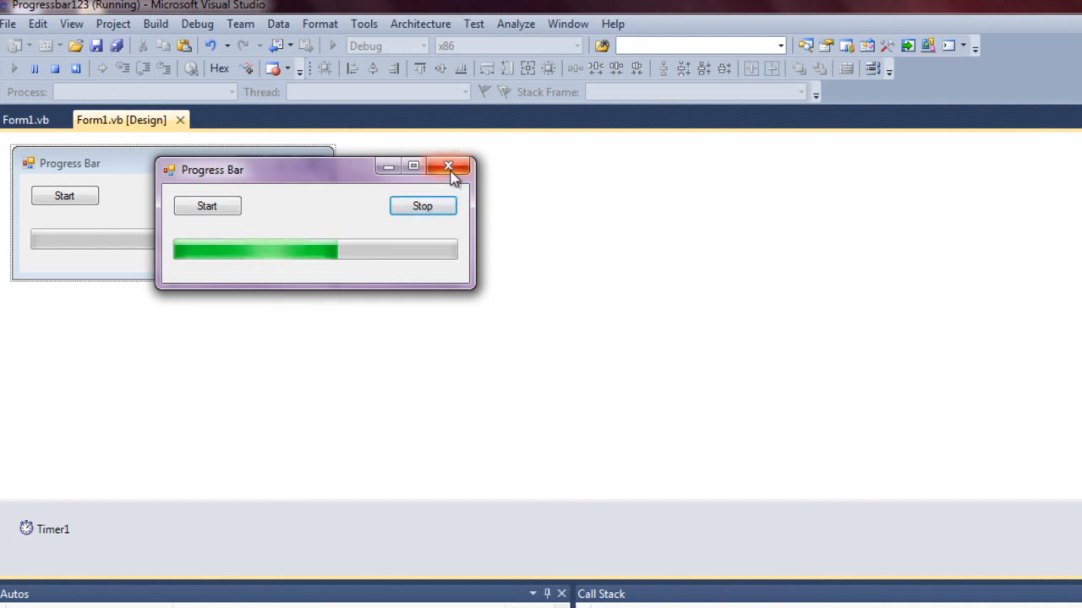
{"action": "left_click", "coordinate": [446, 165]}
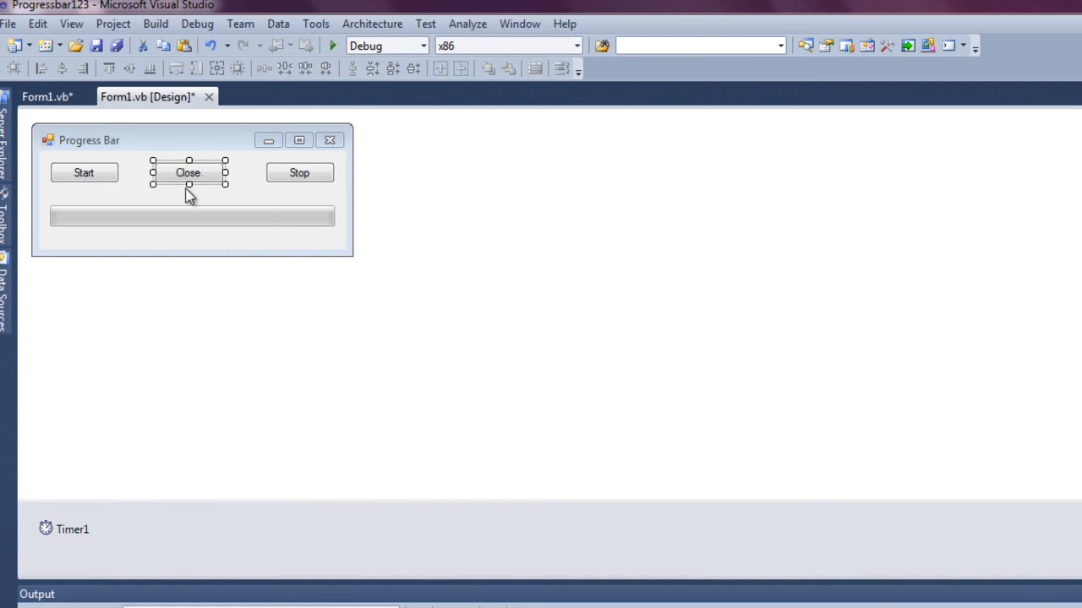
Write Close() in the Close button's Button3_Click handler.
{"action": "double_click", "coordinate": [188, 173]}
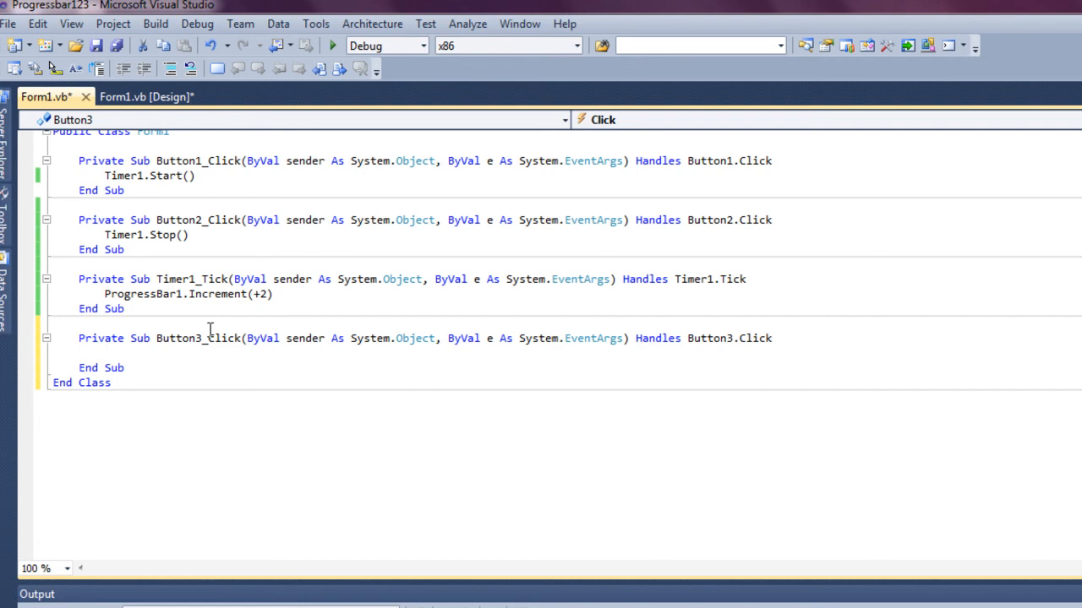
{"action": "type", "text": "close("}
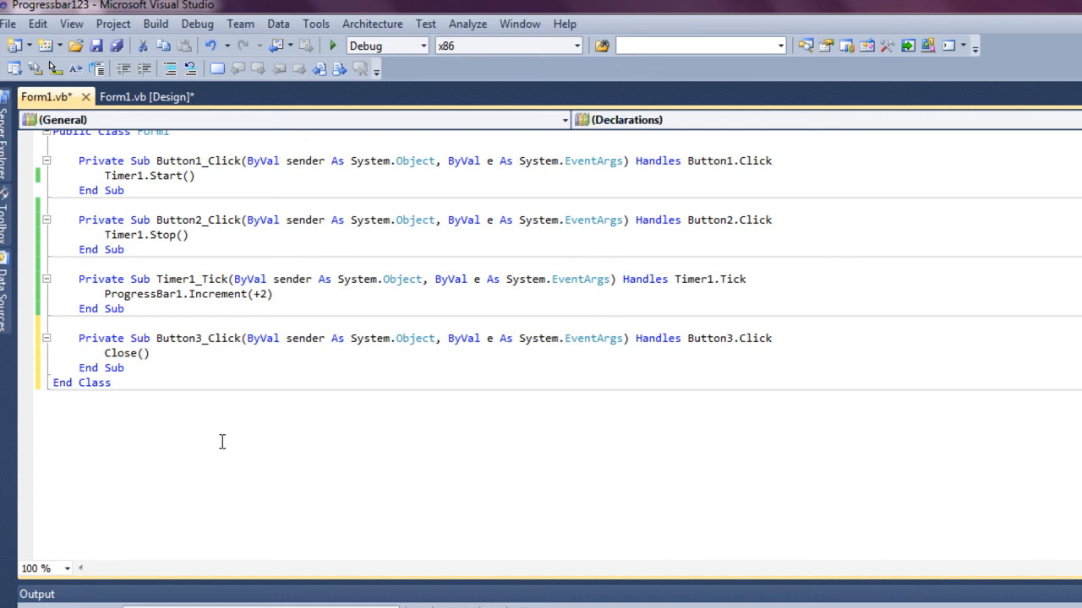
Debug the app, start and stop the progress bar, then shut it with the Close button.
{"action": "left_click", "coordinate": [325, 46]}
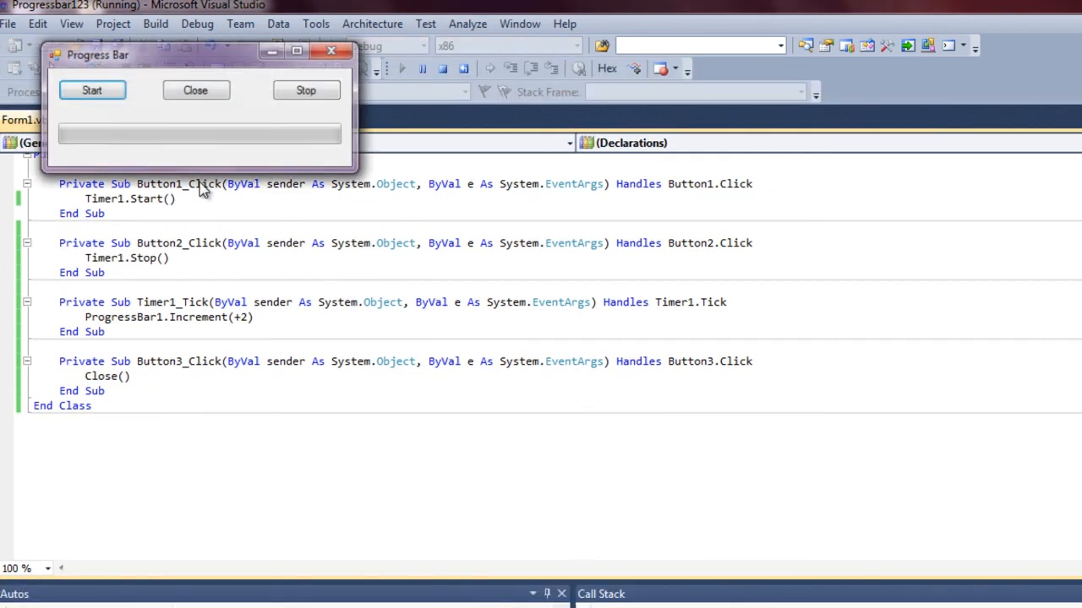
{"action": "left_click", "coordinate": [95, 92]}
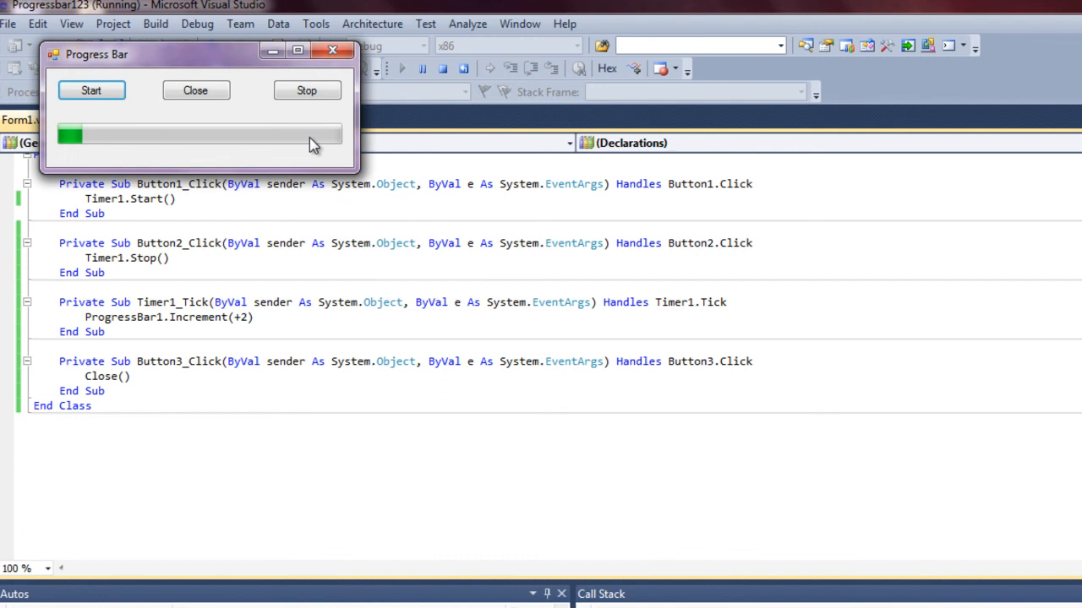
{"action": "left_click", "coordinate": [308, 92]}
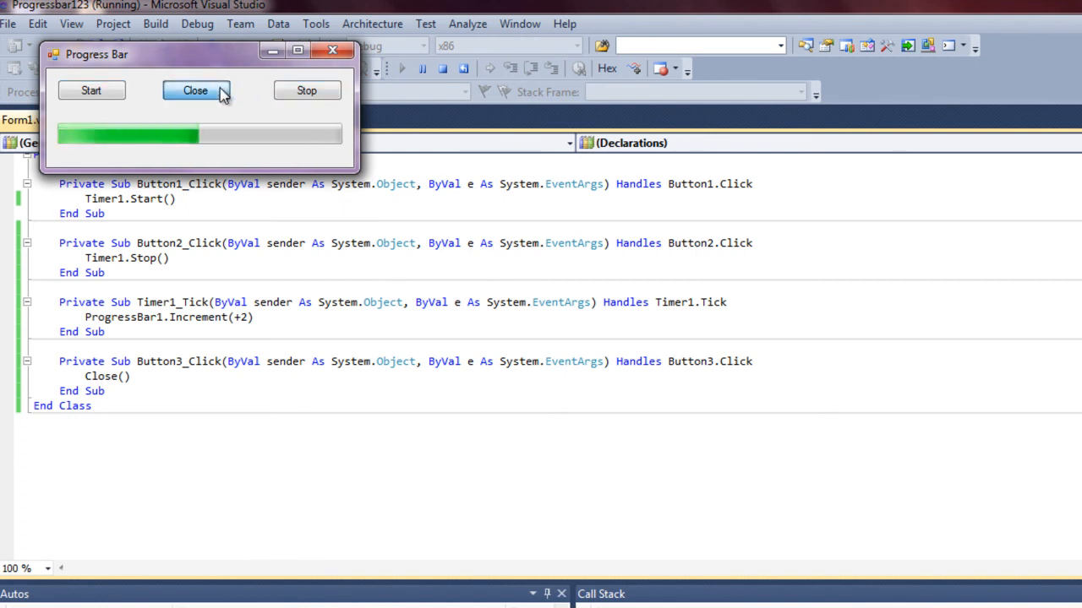
{"action": "left_click", "coordinate": [196, 91]}
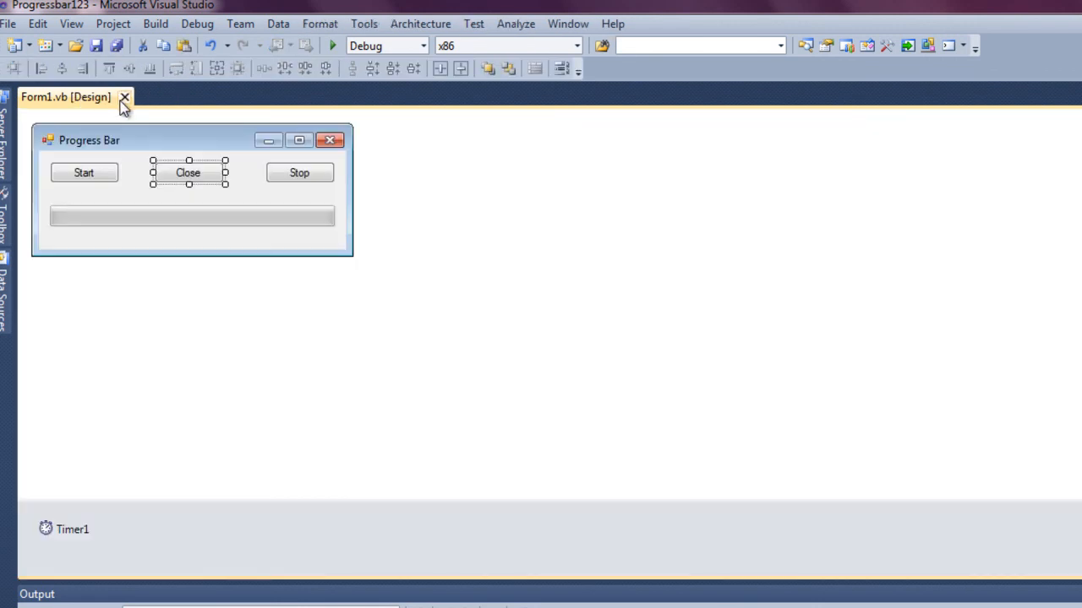
{"action": "left_click", "coordinate": [137, 210]}
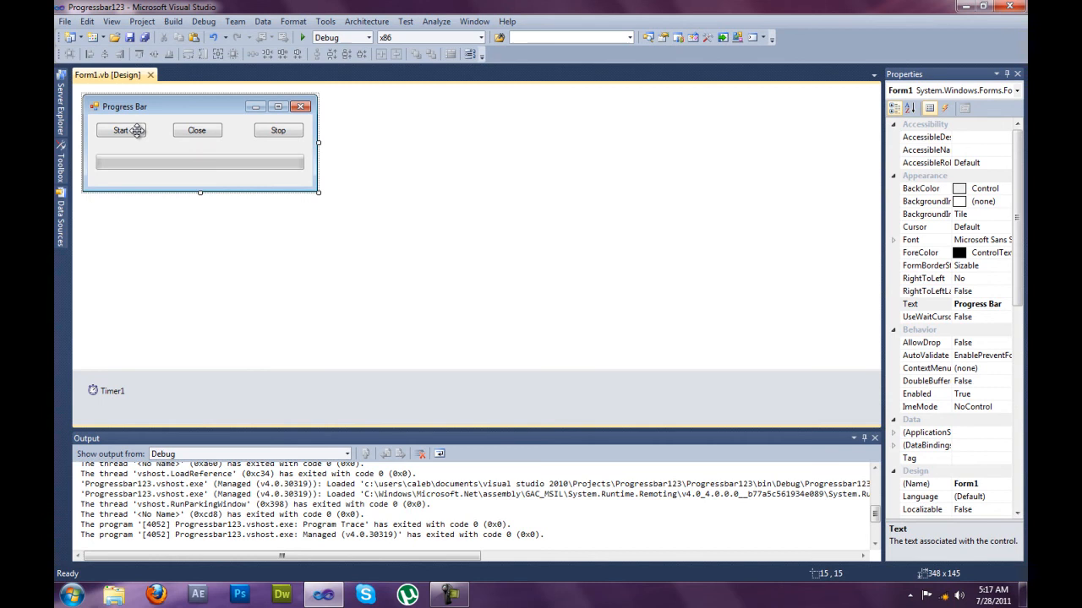
{"action": "mouse_move", "coordinate": [291, 162]}
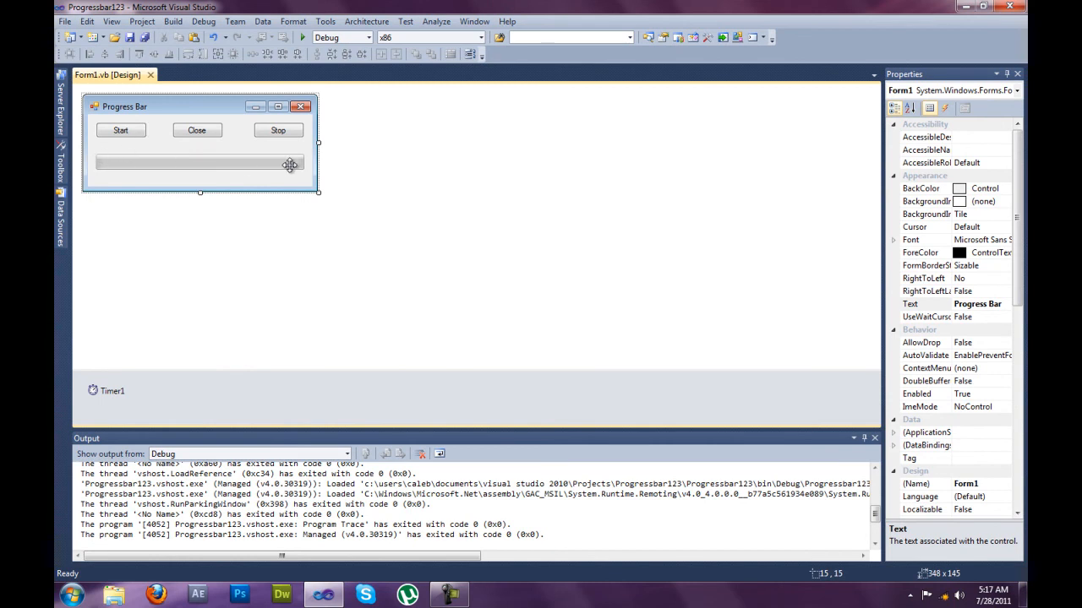
{"action": "mouse_move", "coordinate": [213, 115]}
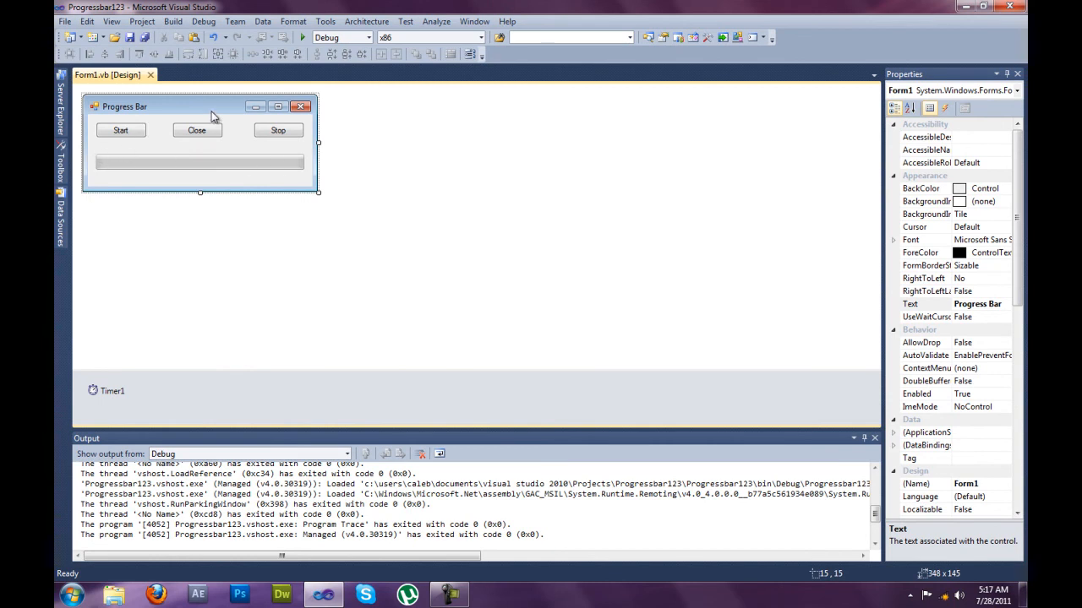